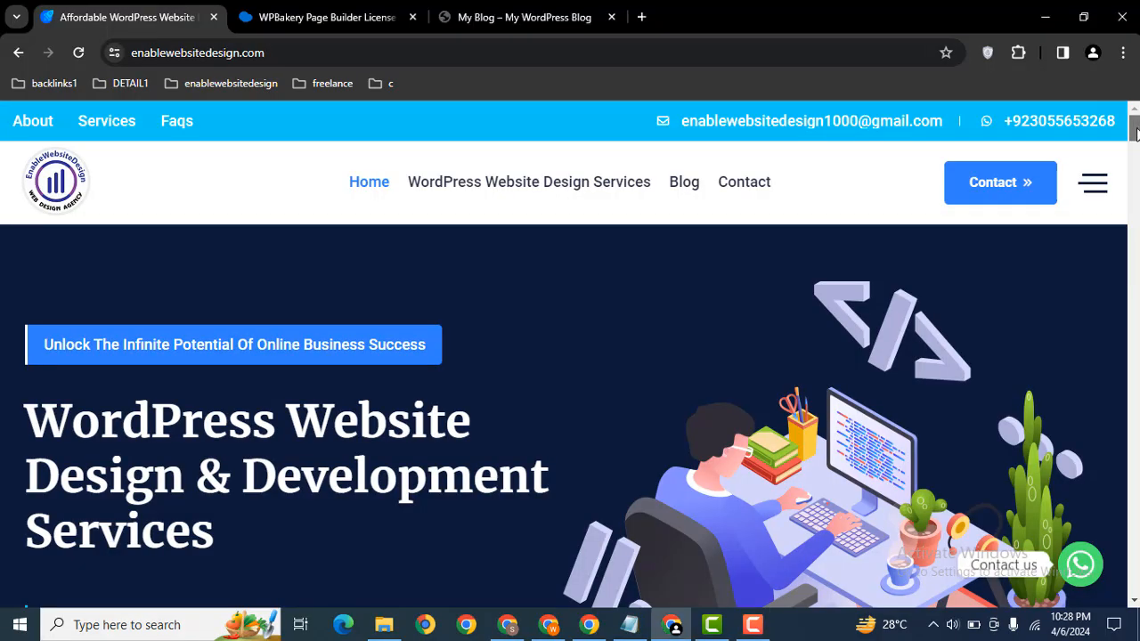
- Scroll the agency site, switch to the My Blog tab, and go to wp-admin
{"action": "scroll", "scroll_direction": "down", "scroll_amount": 3}
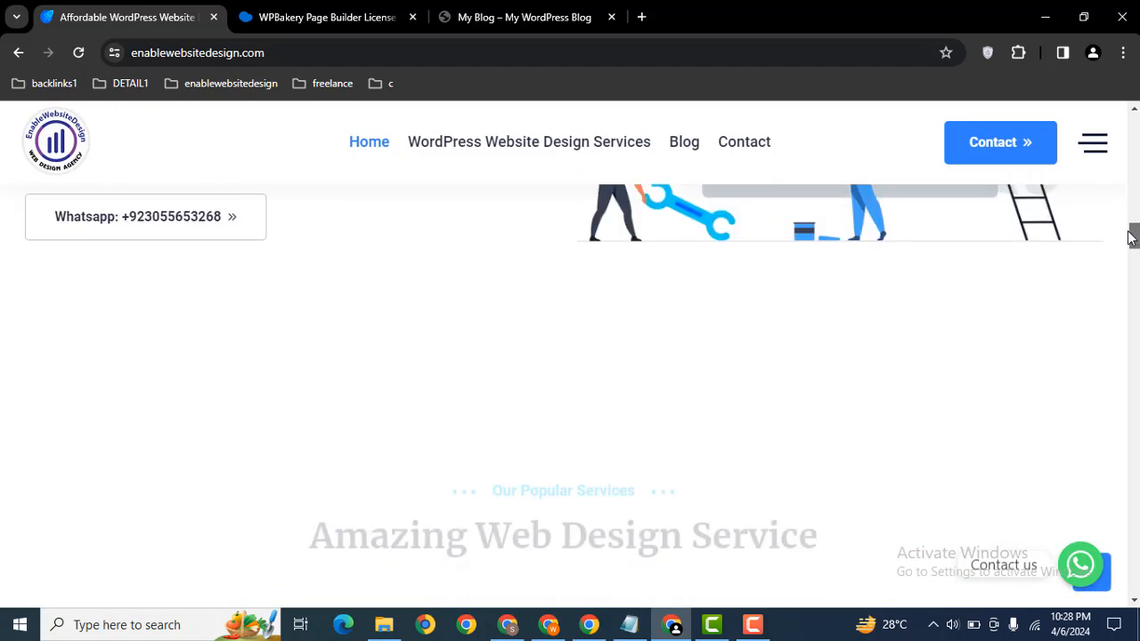
{"action": "left_click", "coordinate": [525, 16]}
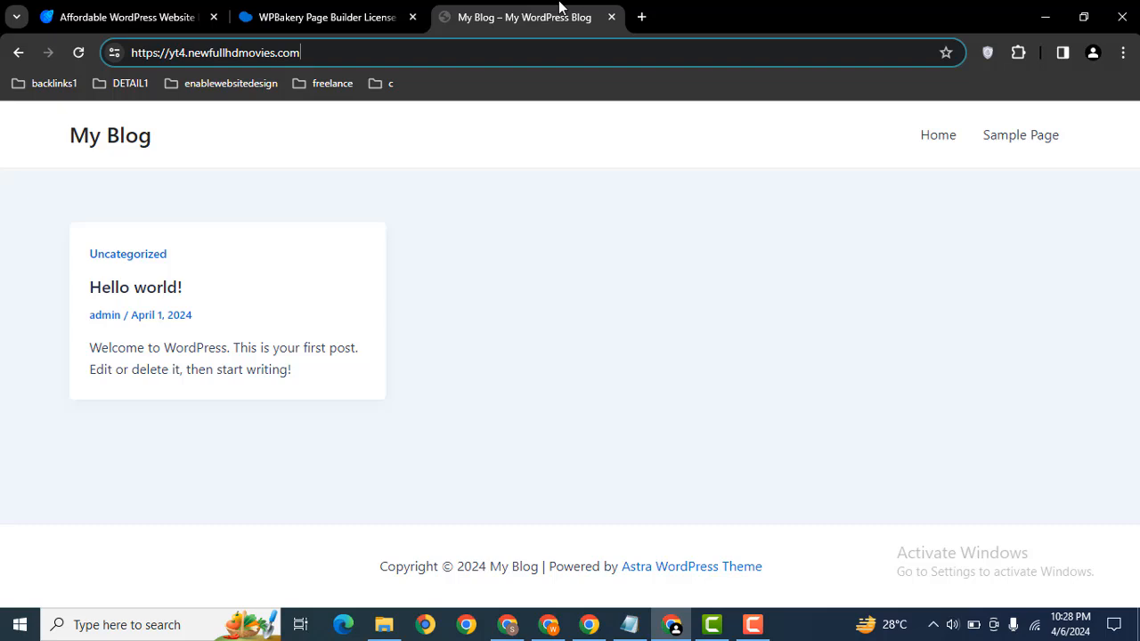
{"action": "left_click", "coordinate": [641, 17]}
{"action": "type", "text": "yt4.newfullhdmovies.com/wp-admin/"}
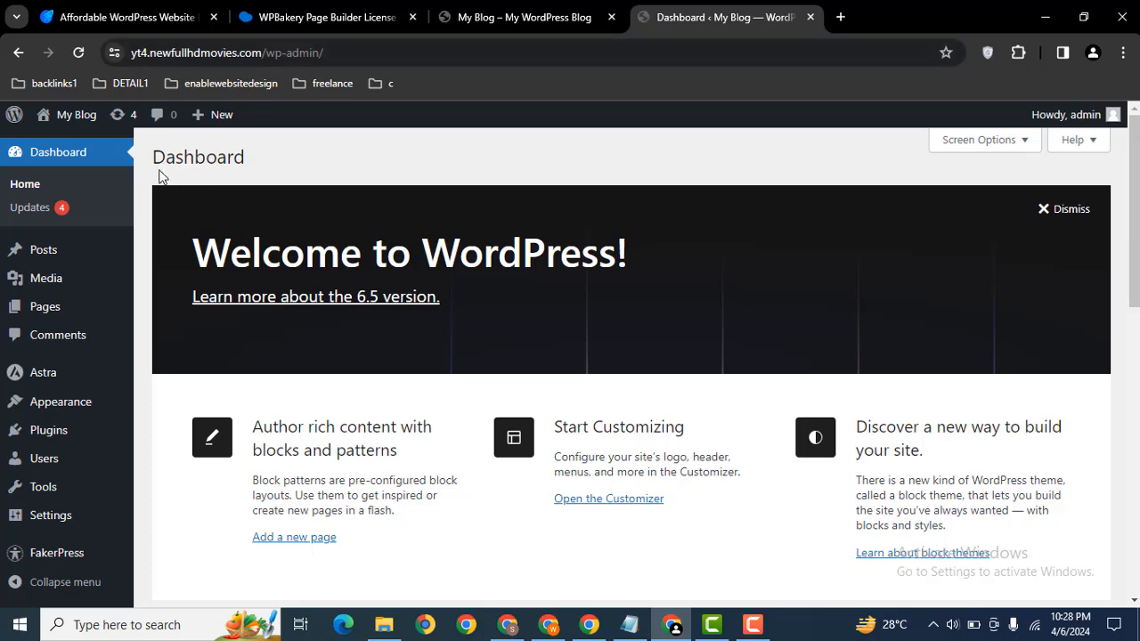
{"action": "mouse_move", "coordinate": [43, 249]}
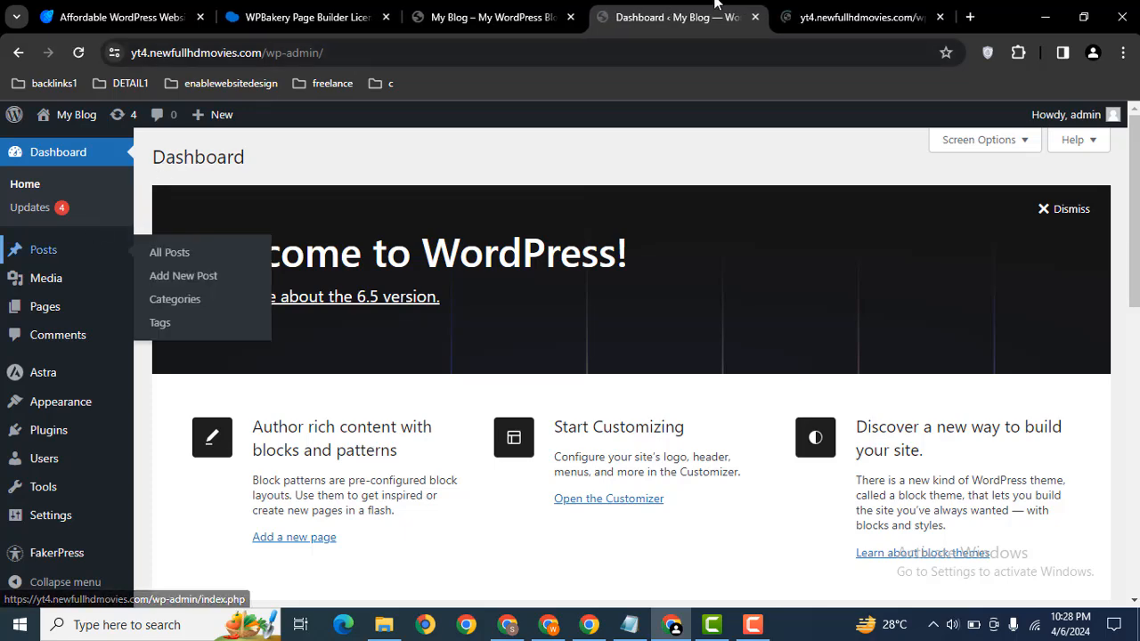
- Review the 13 published posts under All Posts, then start a new post and scroll the editor
{"action": "left_click", "coordinate": [169, 252]}
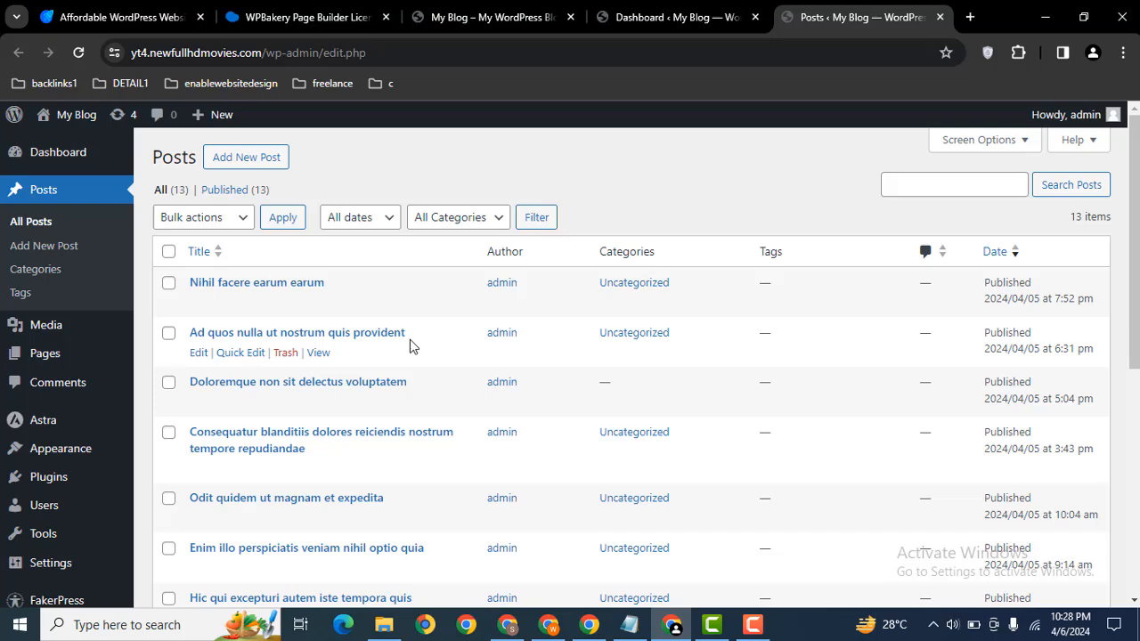
{"action": "mouse_move", "coordinate": [288, 218]}
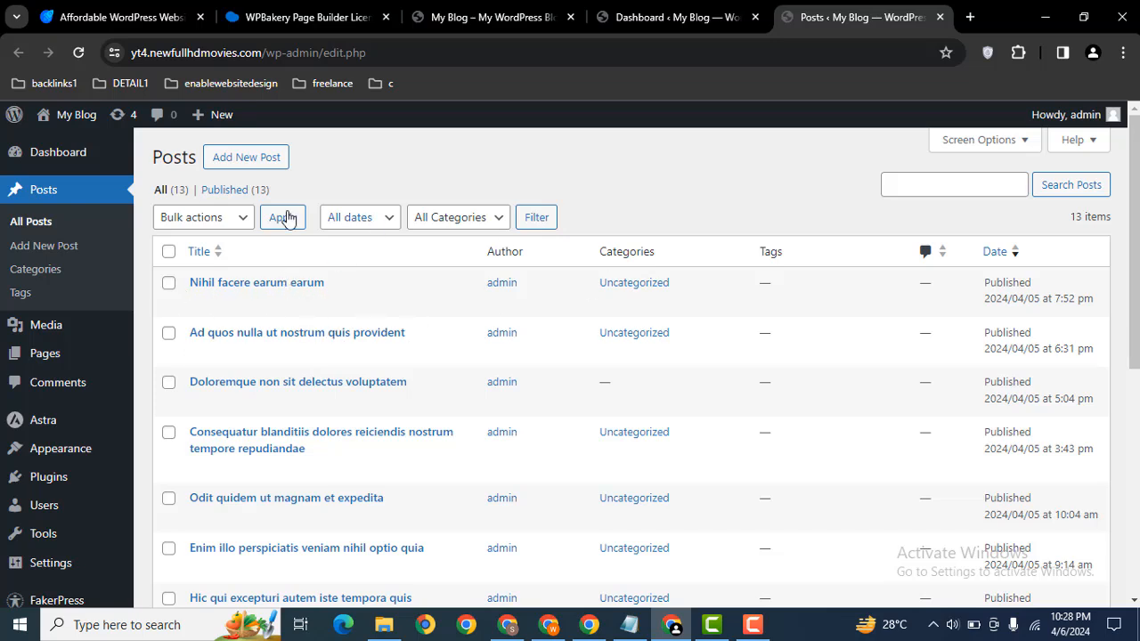
{"action": "mouse_move", "coordinate": [245, 157]}
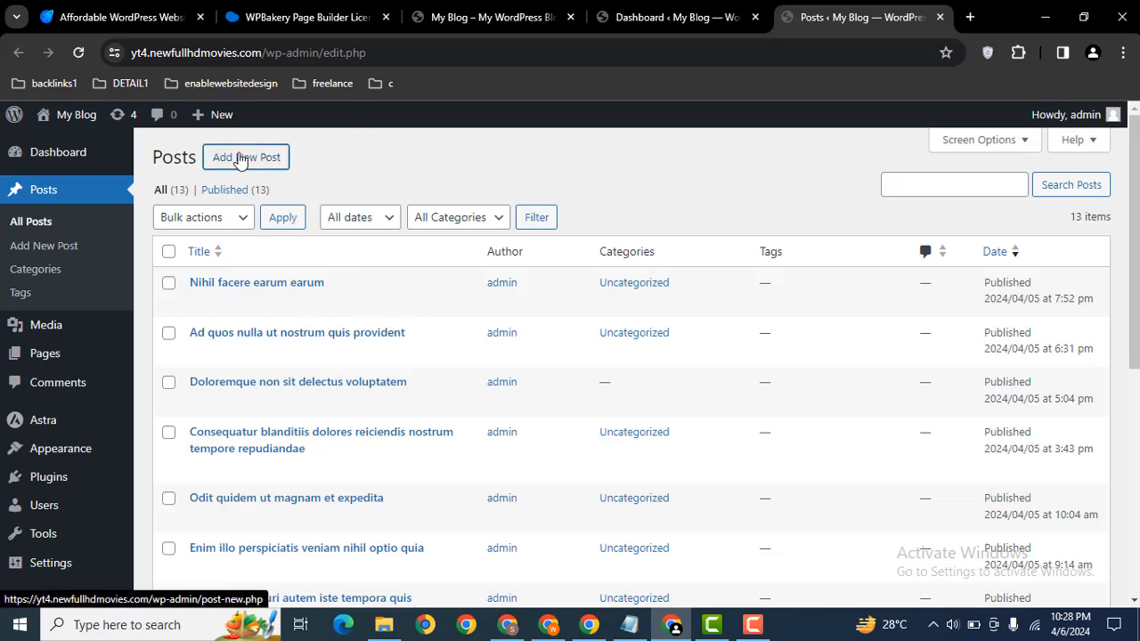
{"action": "left_click", "coordinate": [245, 156]}
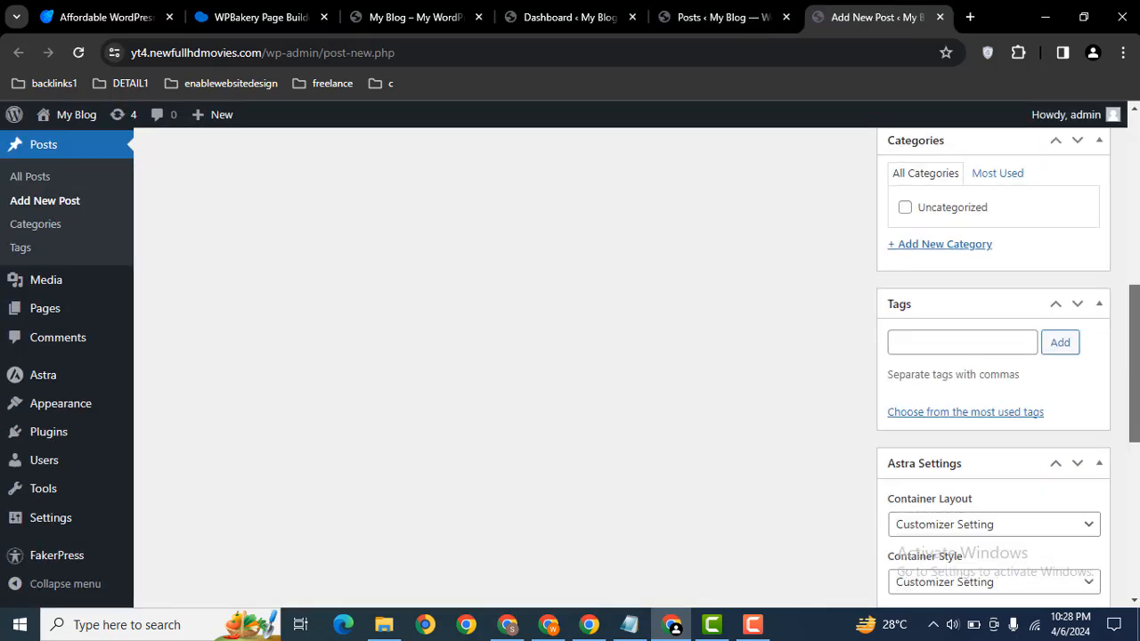
{"action": "scroll", "scroll_direction": "down", "scroll_amount": 3}
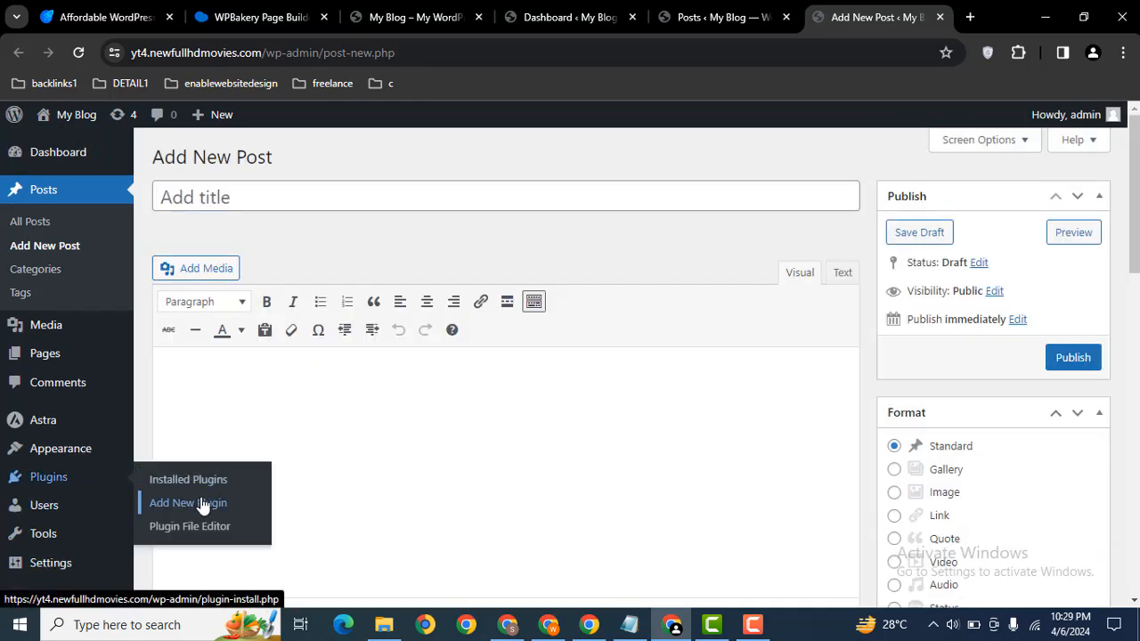
- Check the WPBakery license page, then select wpbakery_v7.5.zip in the Upload Plugin form
{"action": "left_click", "coordinate": [188, 502]}
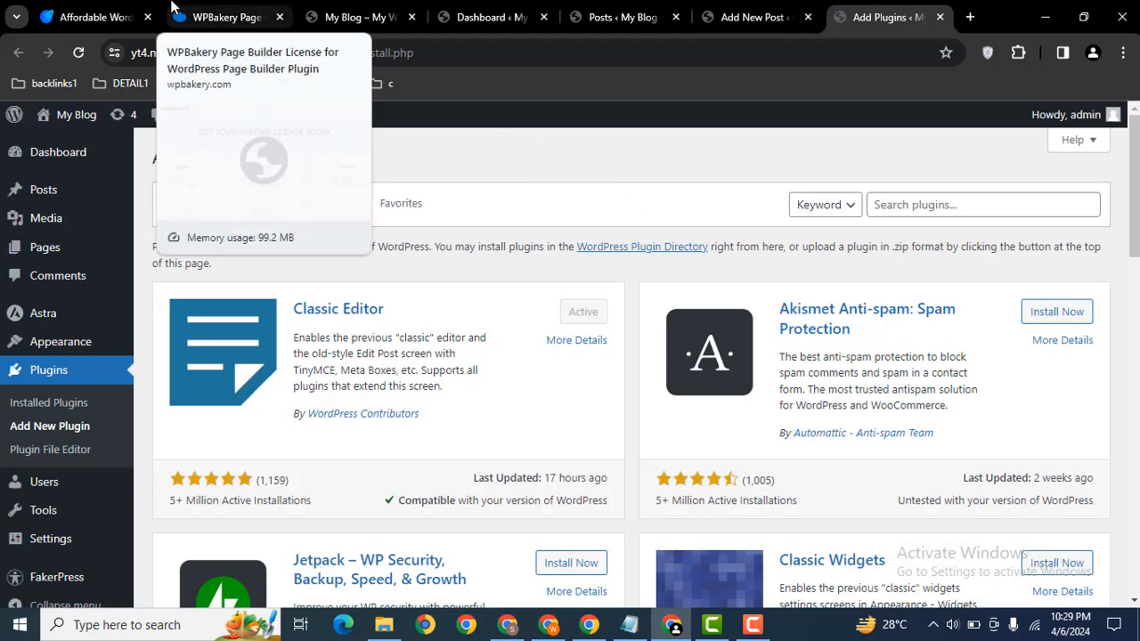
{"action": "left_click", "coordinate": [227, 17]}
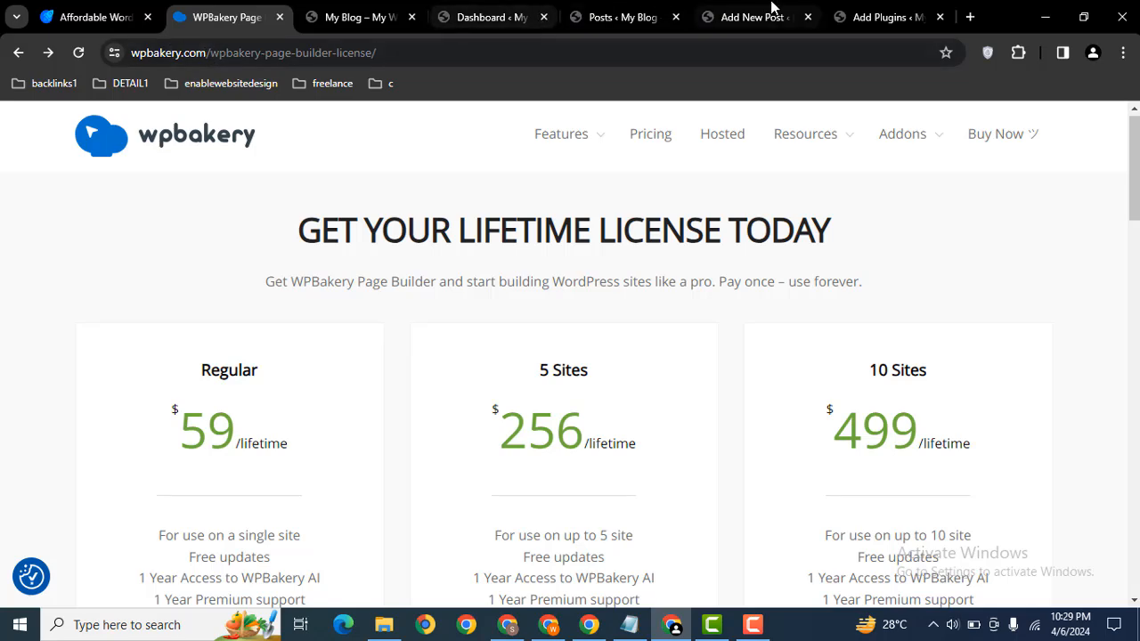
{"action": "left_click", "coordinate": [881, 16]}
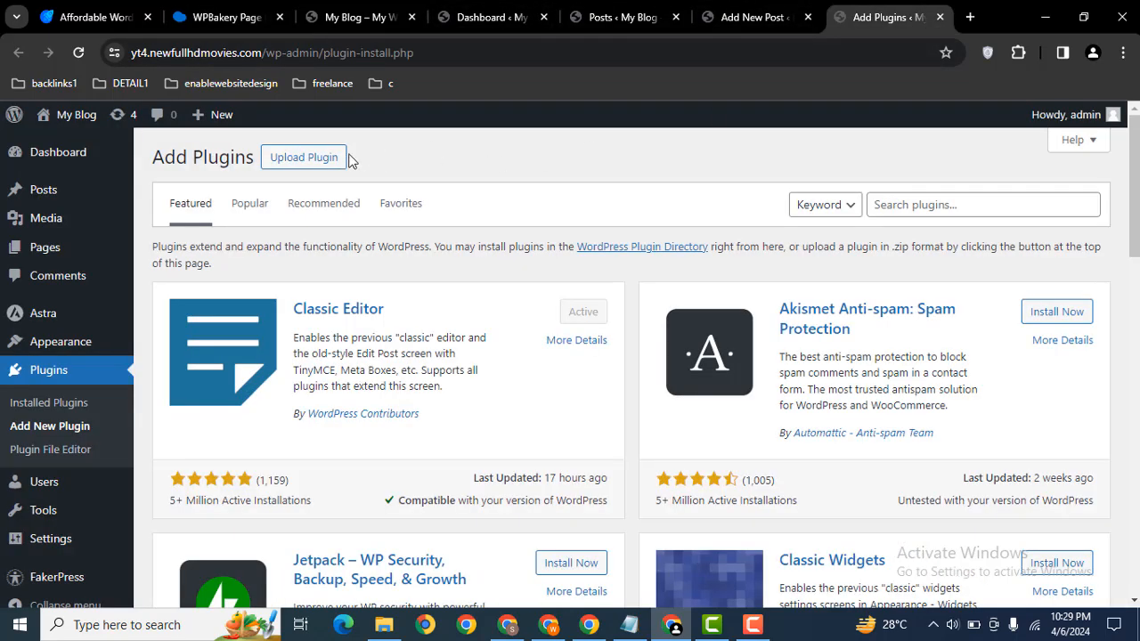
{"action": "left_click", "coordinate": [303, 156]}
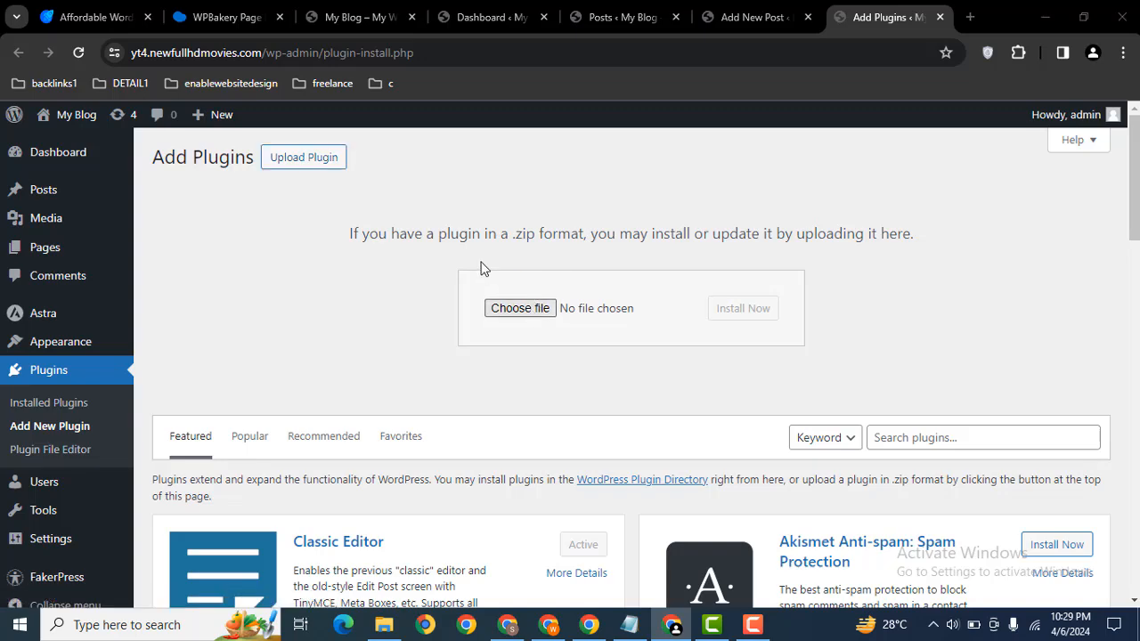
{"action": "left_click", "coordinate": [519, 307]}
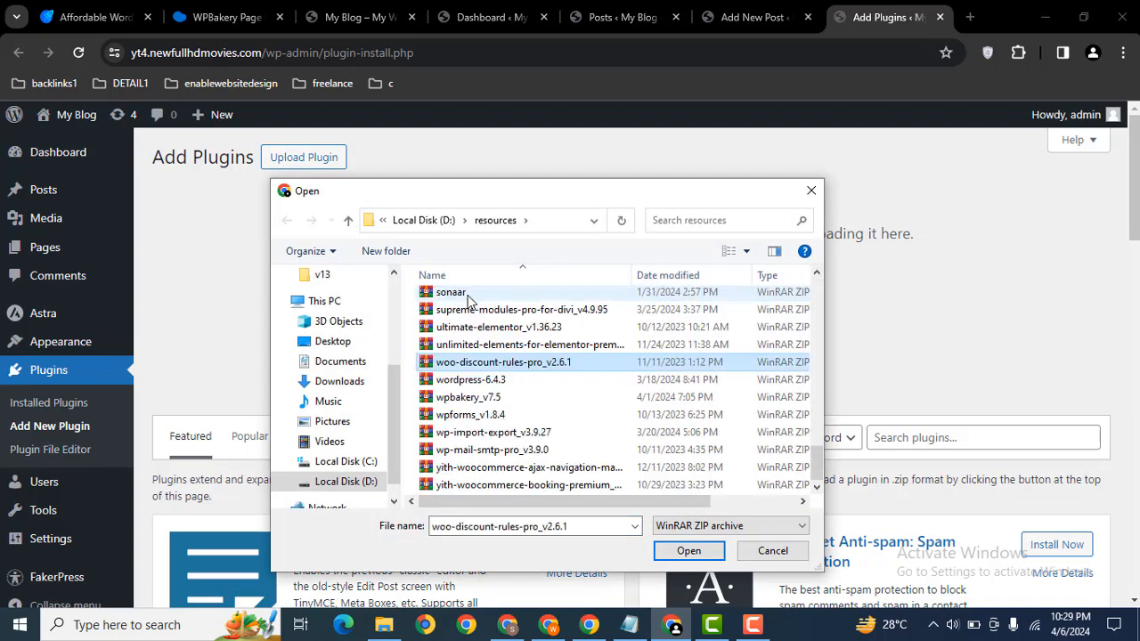
{"action": "left_click", "coordinate": [468, 397]}
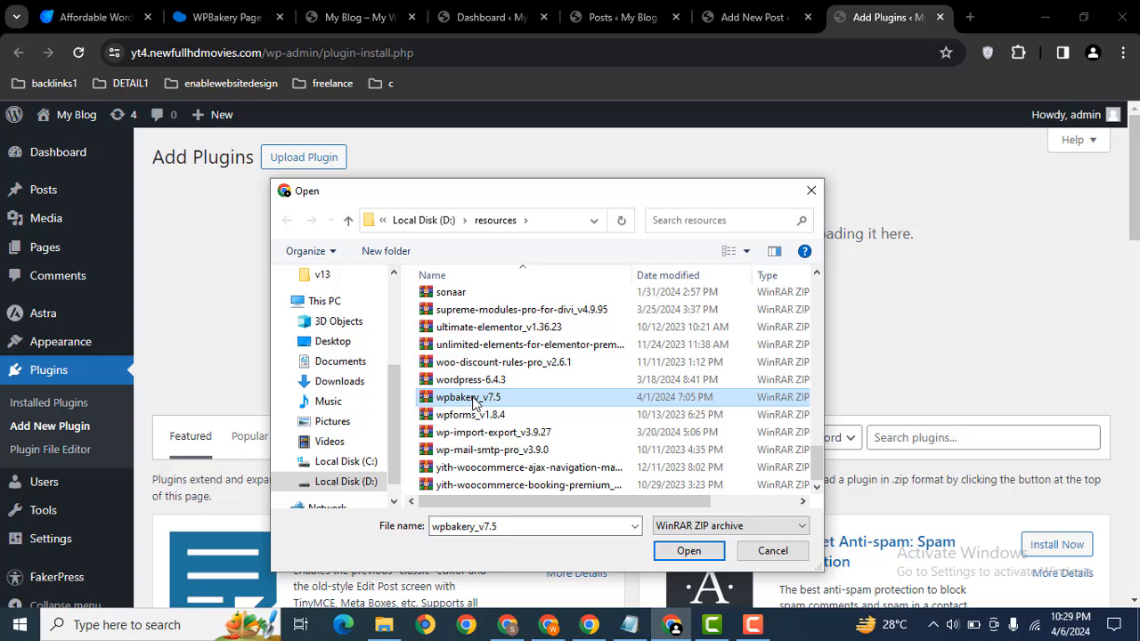
{"action": "left_click", "coordinate": [688, 550]}
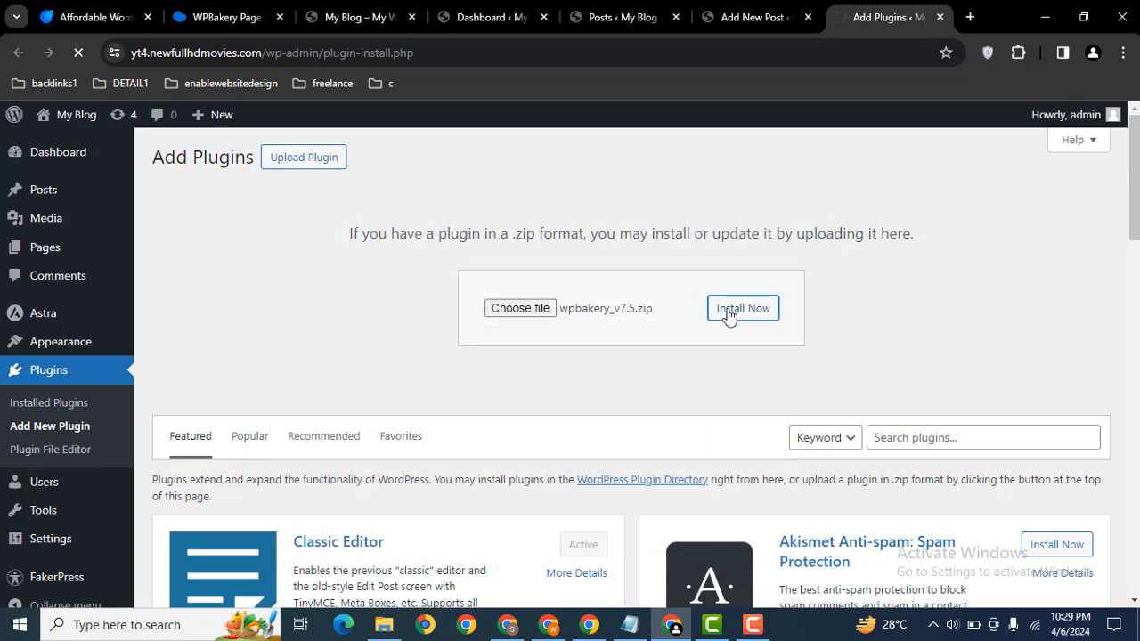
{"action": "mouse_move", "coordinate": [689, 296]}
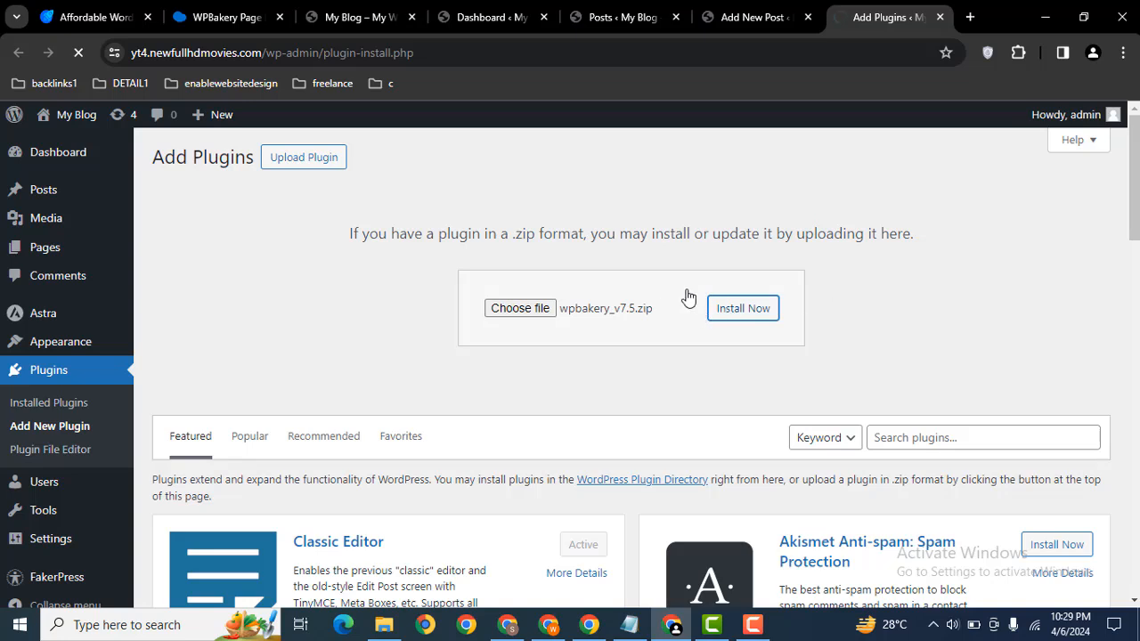
{"action": "mouse_move", "coordinate": [774, 287]}
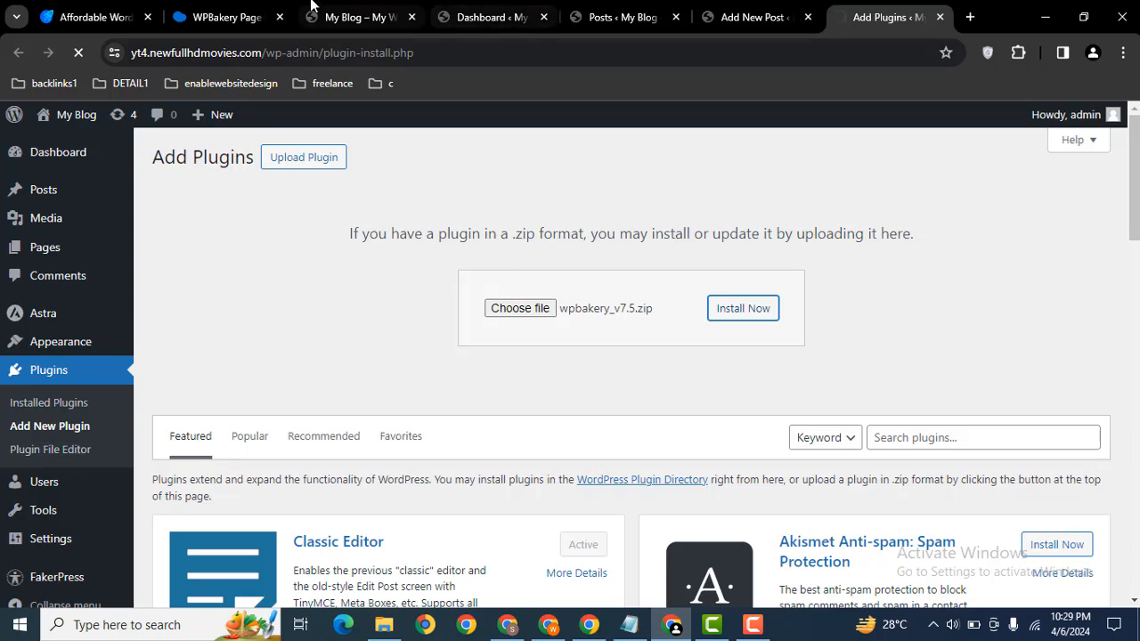
- View WPBakery's lifetime license pricing, then return to the finished plugin installation
{"action": "left_click", "coordinate": [216, 16]}
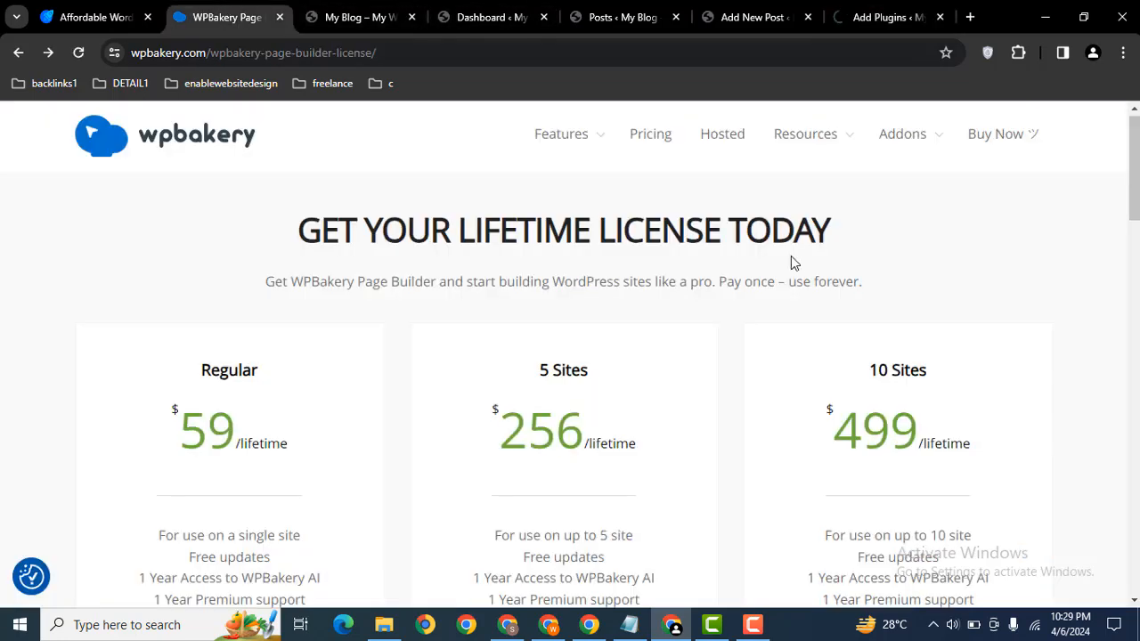
{"action": "left_click", "coordinate": [561, 134]}
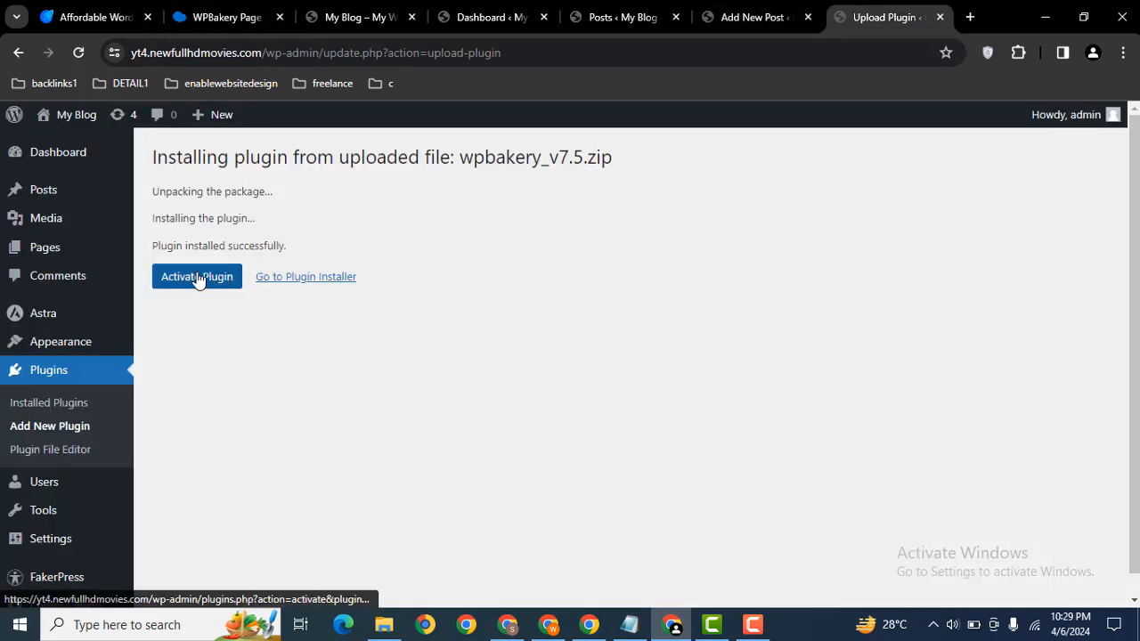
- Activate WPBakery Page Builder, add a page titled 'Blog', and open it in the Backend Editor
{"action": "left_click", "coordinate": [197, 276]}
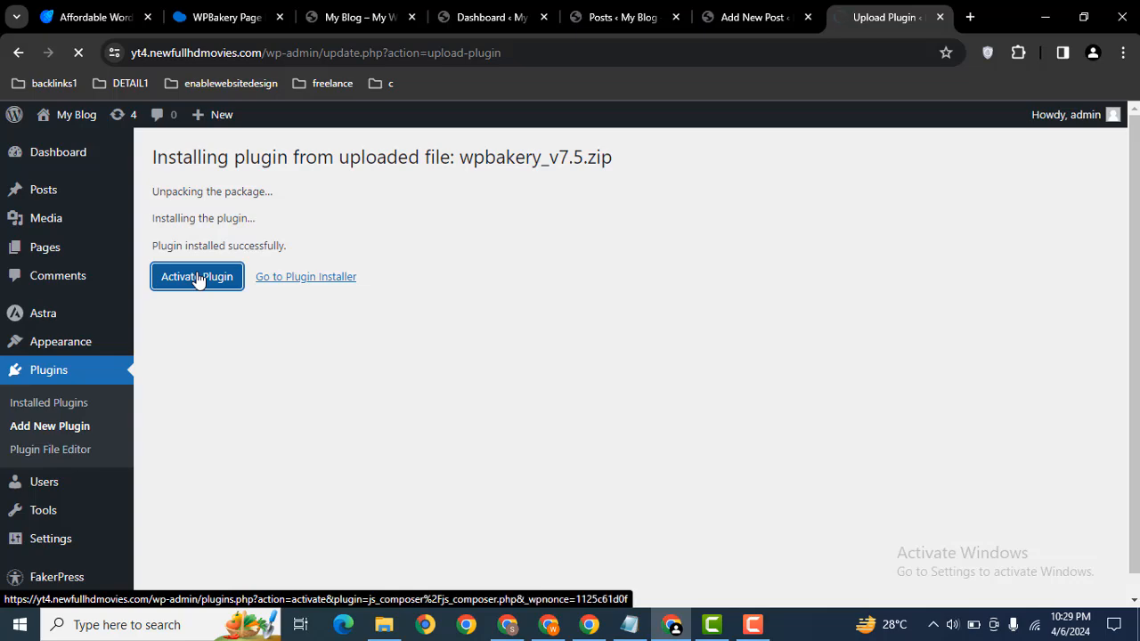
{"action": "left_click", "coordinate": [196, 276]}
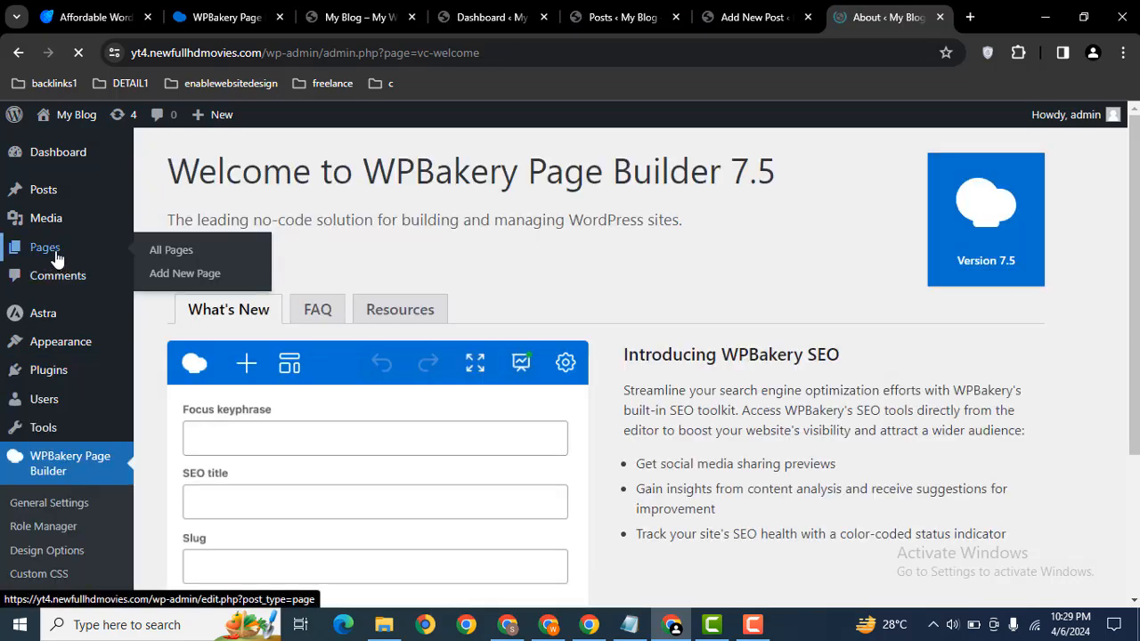
{"action": "left_click", "coordinate": [170, 250]}
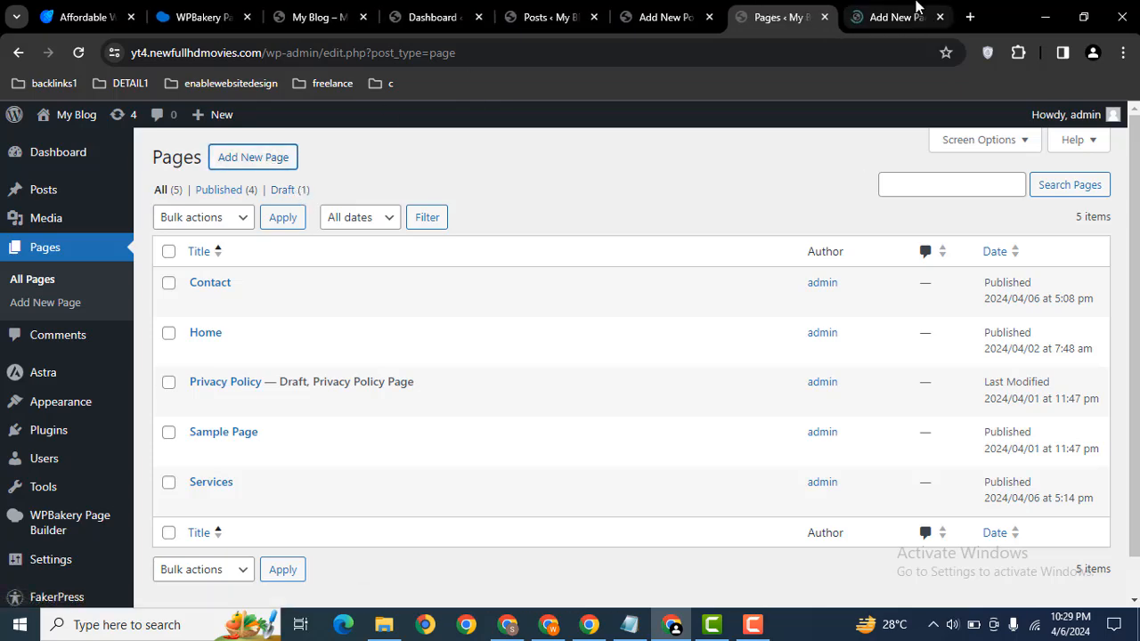
{"action": "type", "text": "B"}
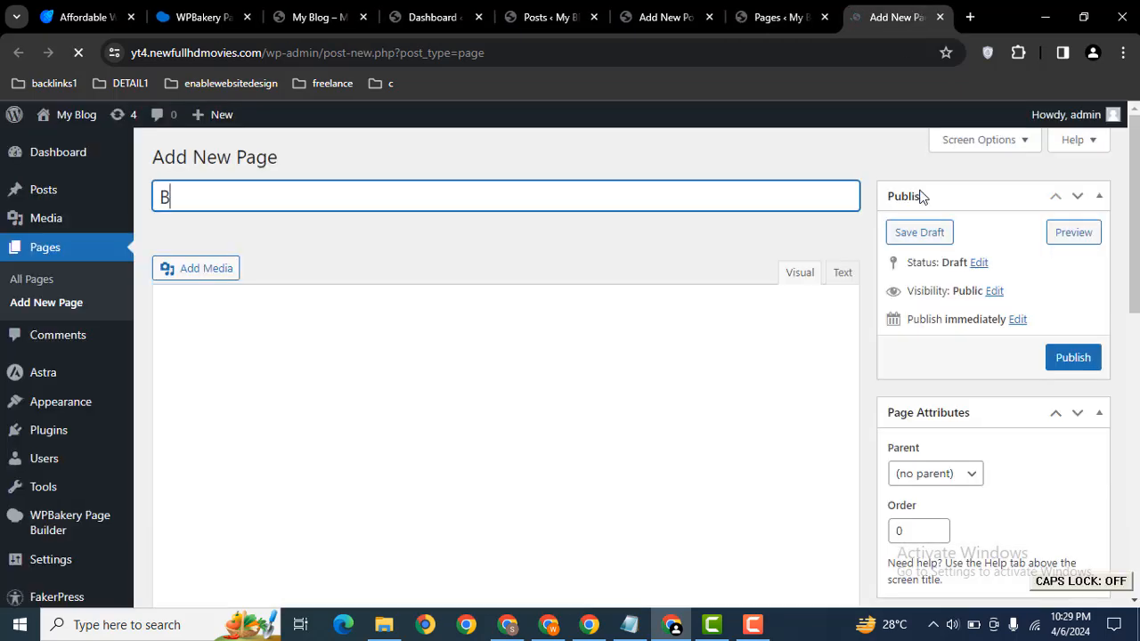
{"action": "type", "text": "log"}
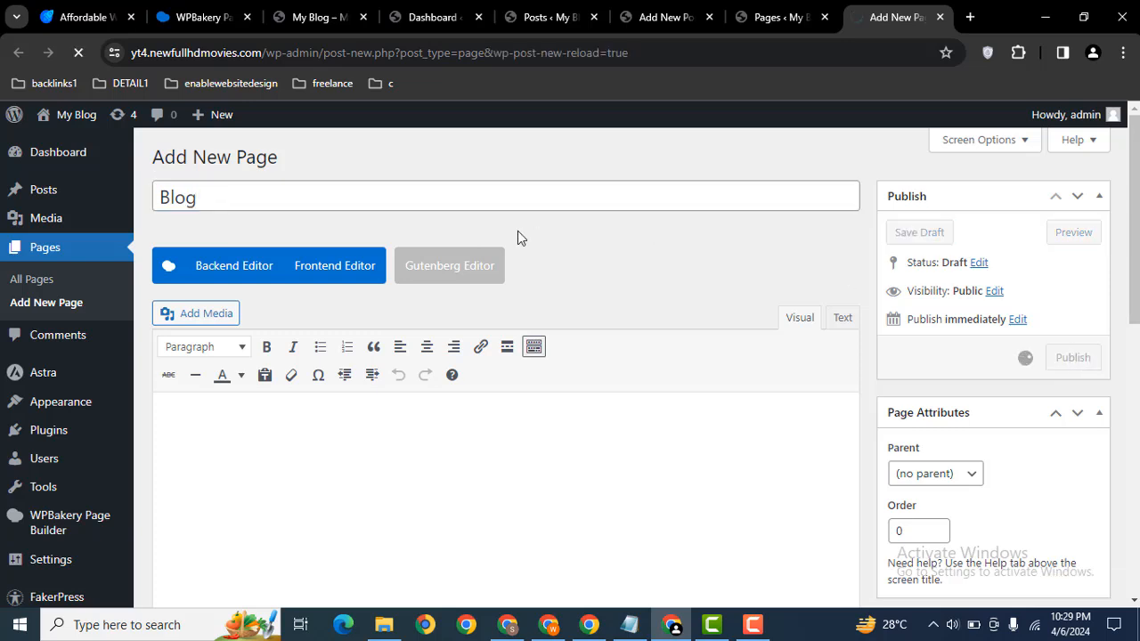
{"action": "left_click", "coordinate": [1072, 357]}
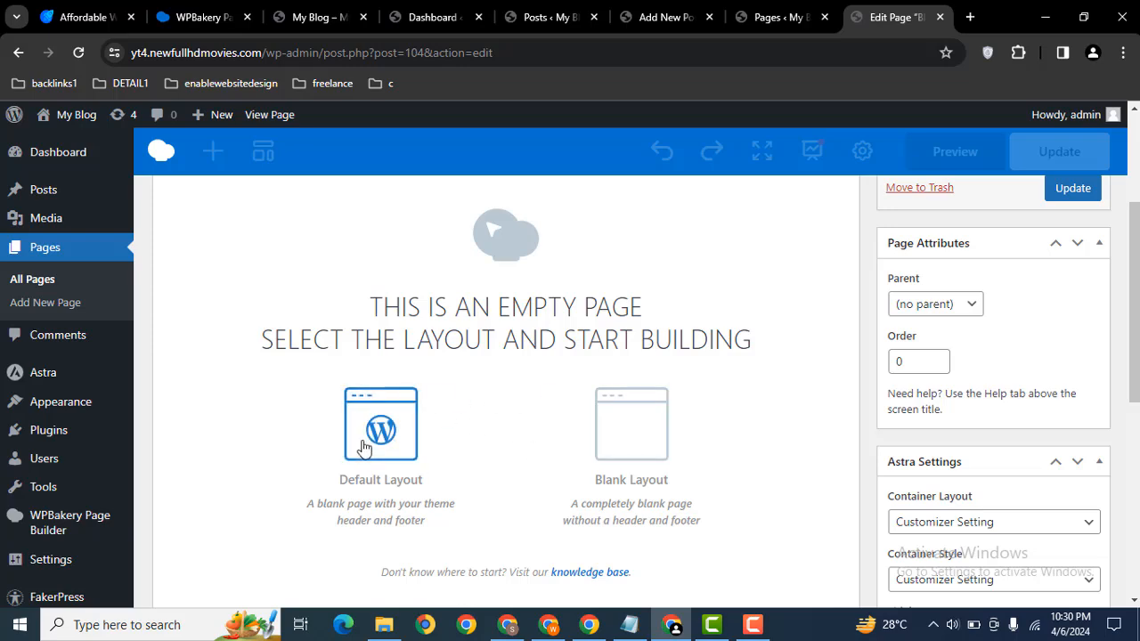
- Apply the default layout, add a row, and place a Post Grid element inside it
{"action": "left_click", "coordinate": [380, 424]}
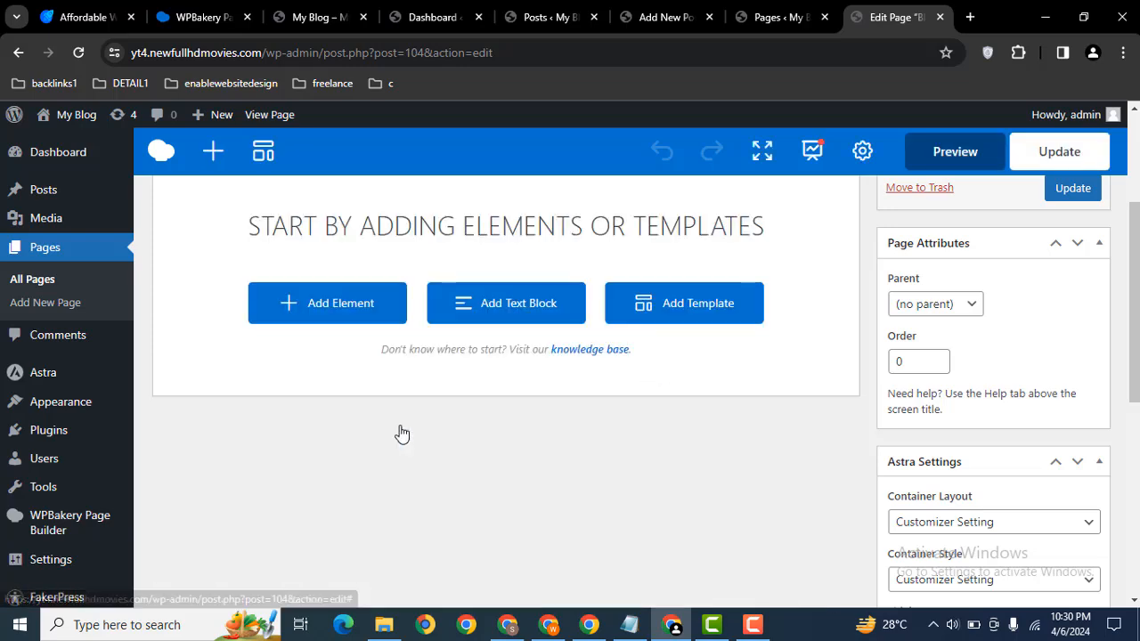
{"action": "left_click", "coordinate": [326, 303]}
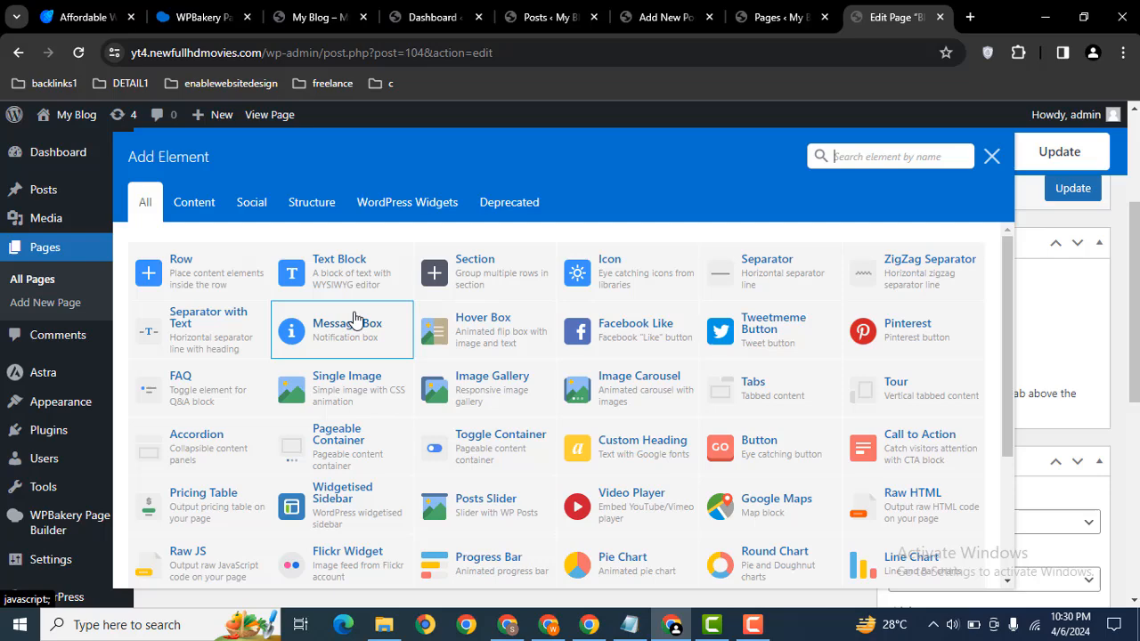
{"action": "left_click", "coordinate": [991, 155]}
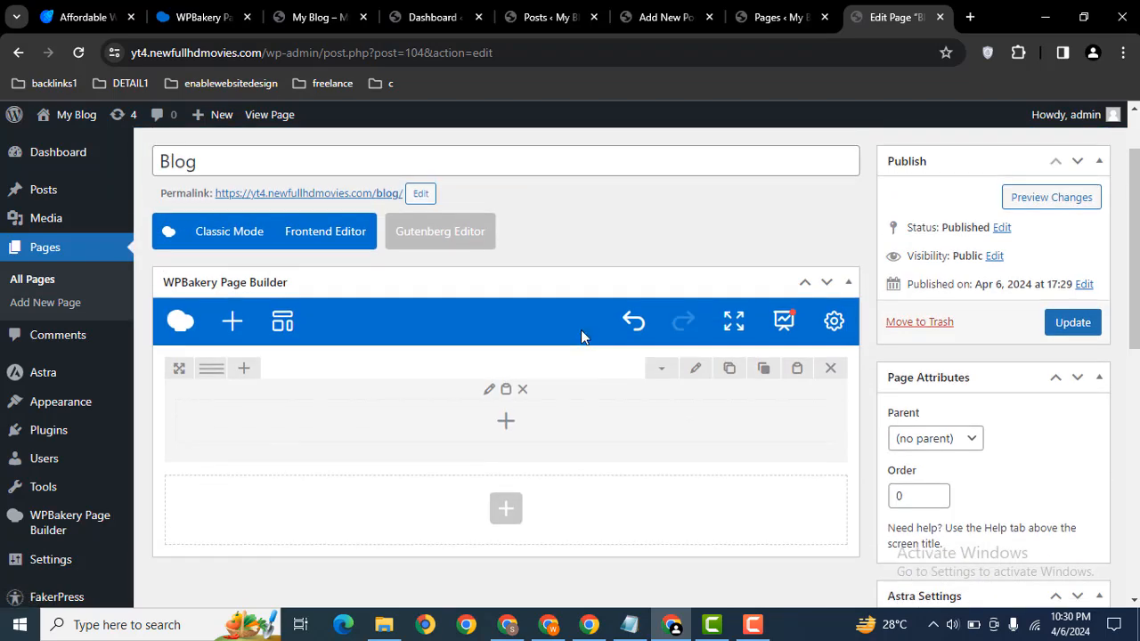
{"action": "left_click", "coordinate": [505, 420]}
{"action": "type", "text": "post"}
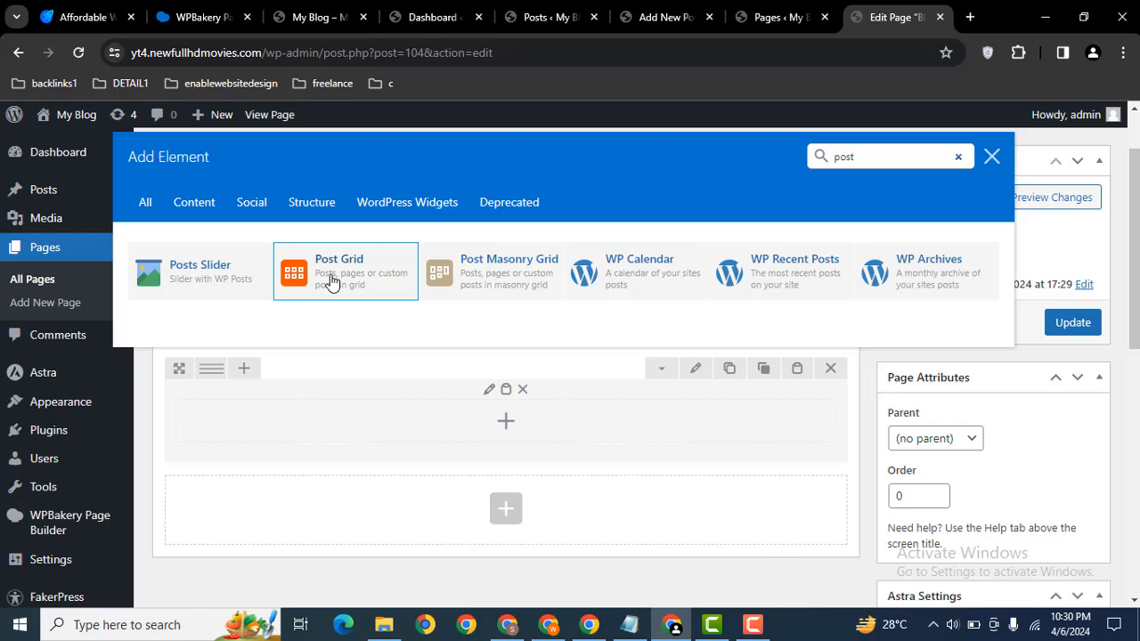
{"action": "left_click", "coordinate": [345, 272]}
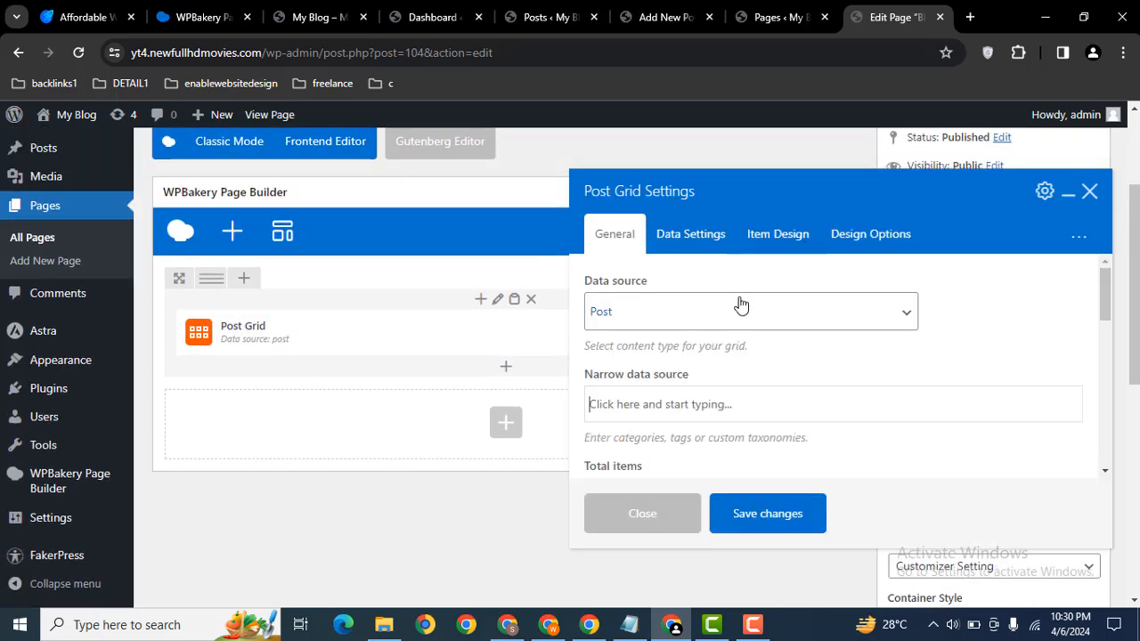
- Set Post Grid to Post data source, 9 total items, 3 per row, 30px gap
{"action": "left_click", "coordinate": [750, 311]}
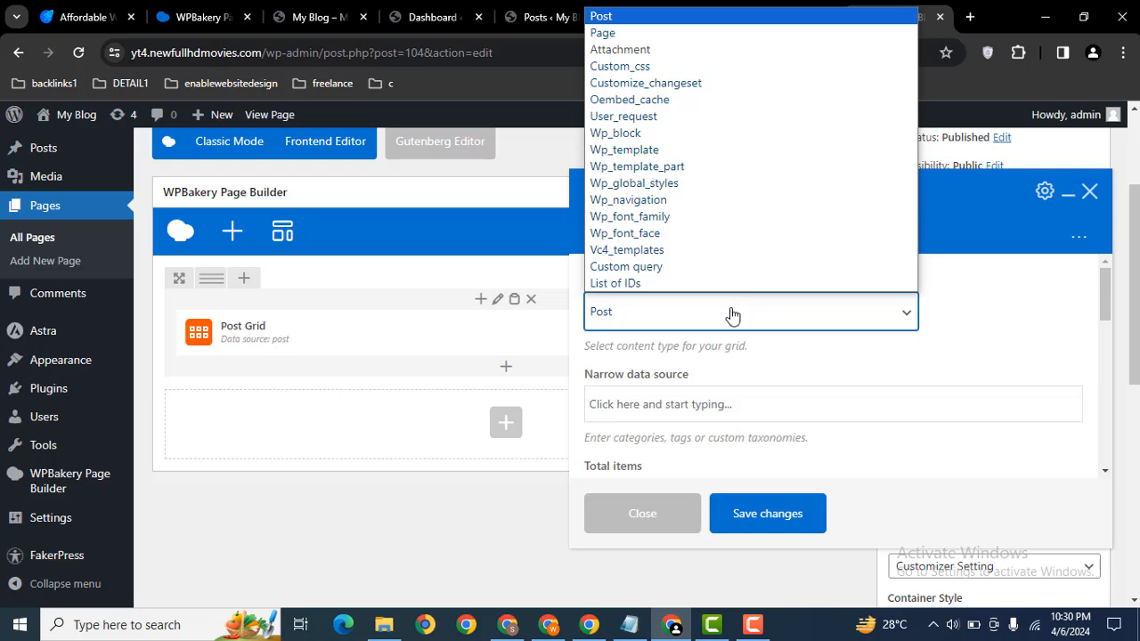
{"action": "left_click", "coordinate": [601, 15]}
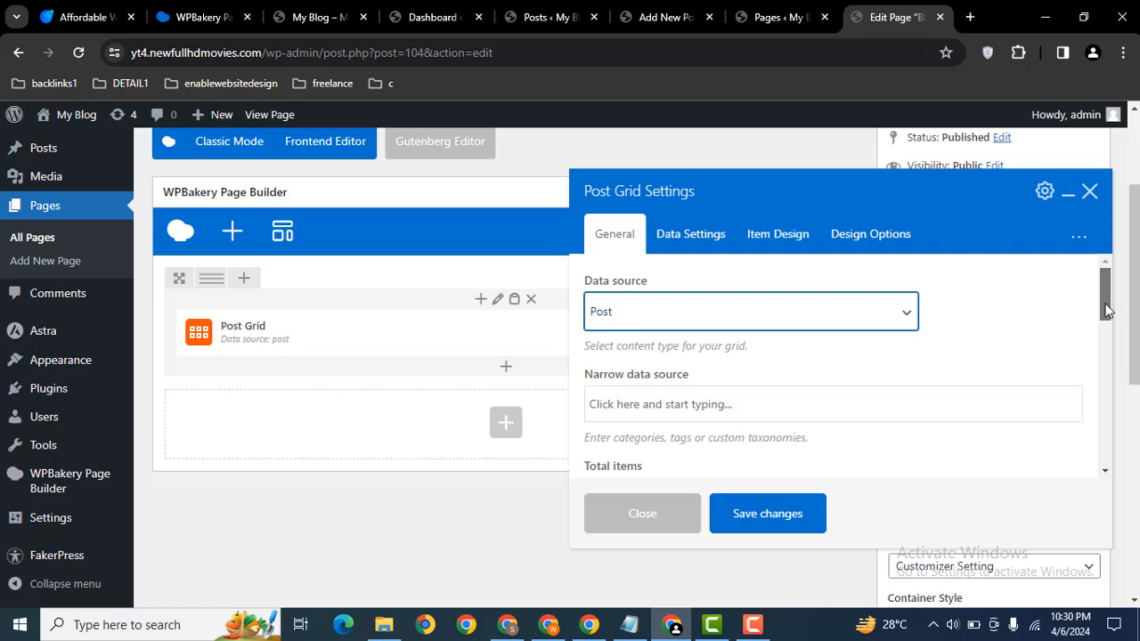
{"action": "scroll", "scroll_direction": "down", "scroll_amount": 3}
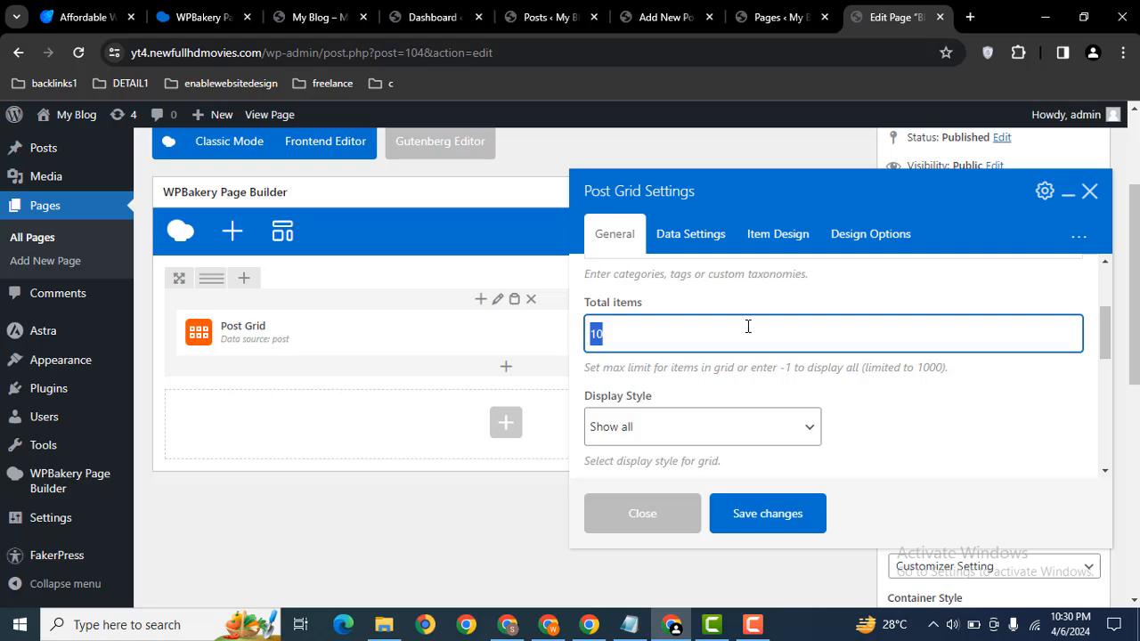
{"action": "type", "text": "9"}
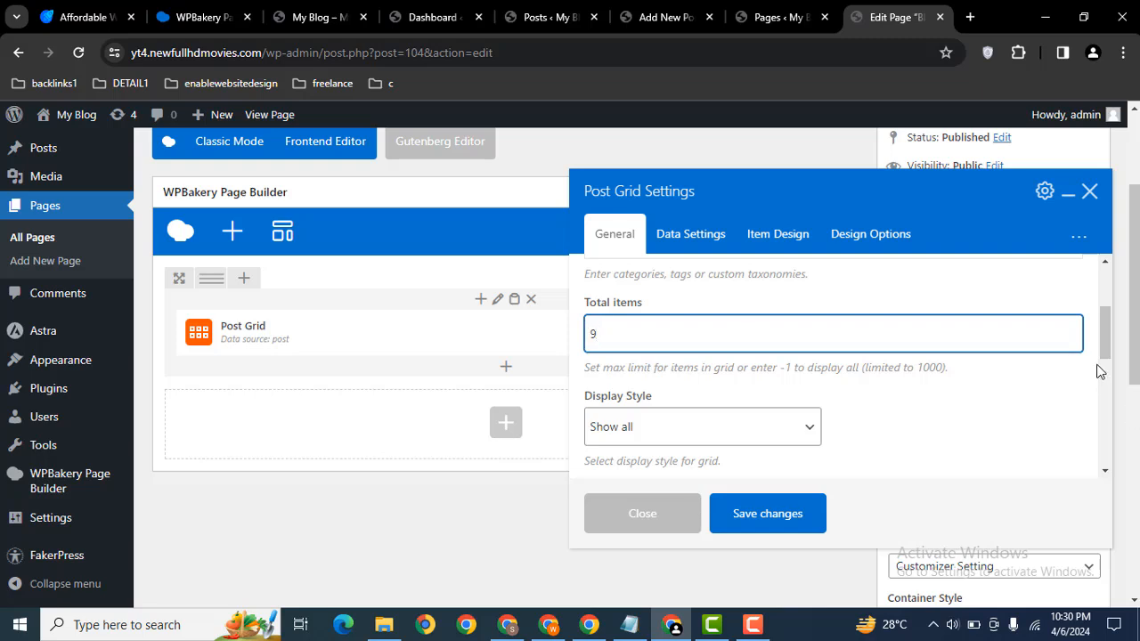
{"action": "scroll", "scroll_direction": "down", "scroll_amount": 3}
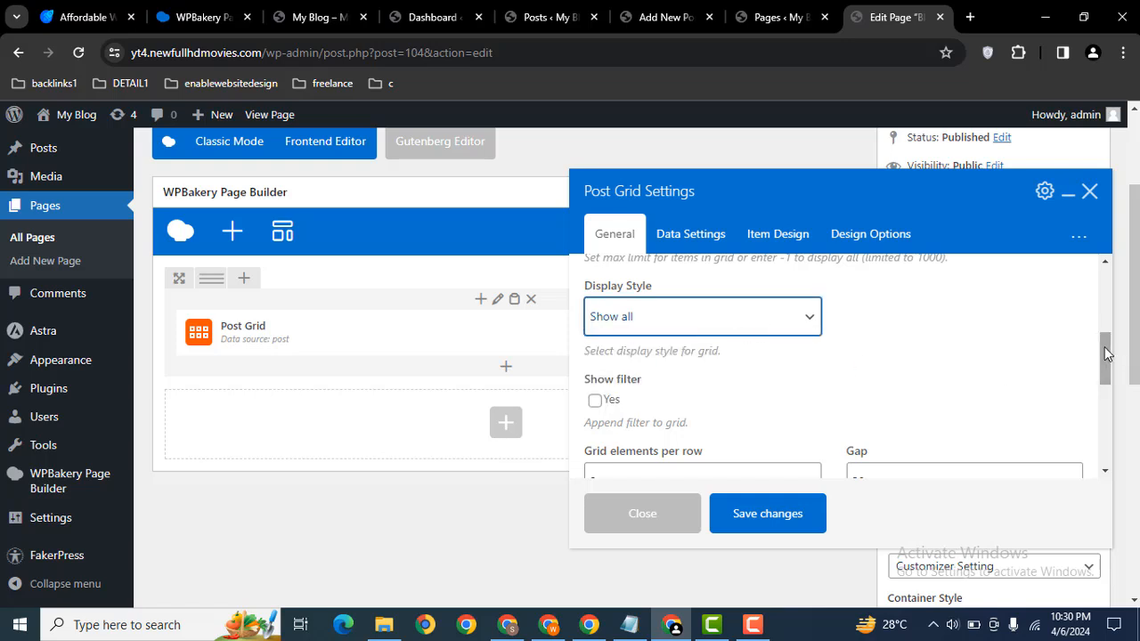
{"action": "scroll", "scroll_direction": "down", "scroll_amount": 3}
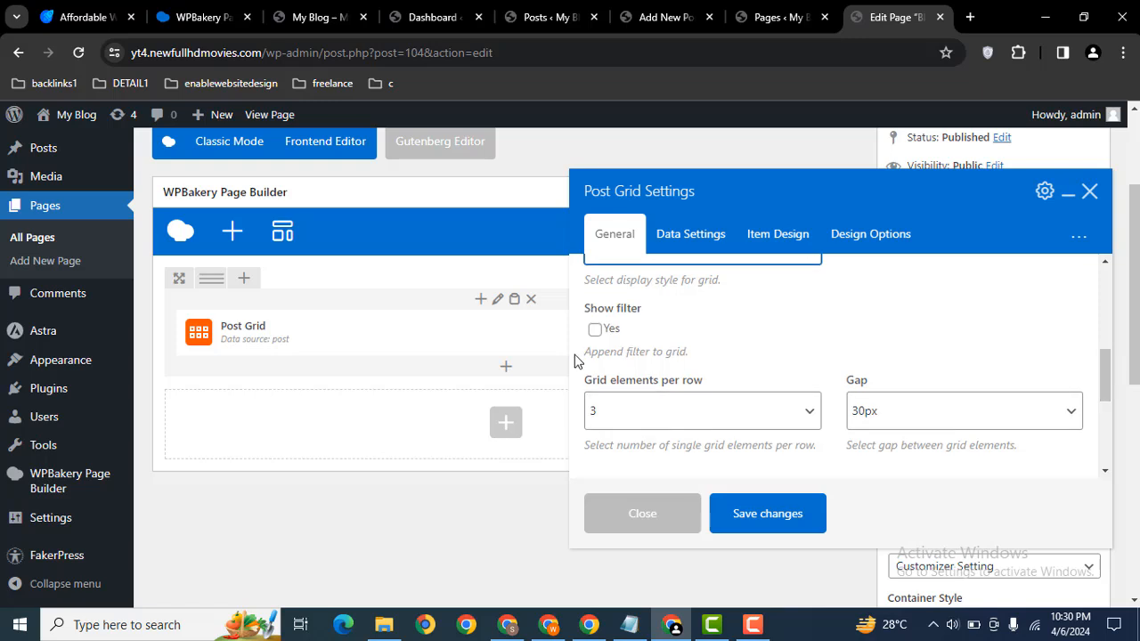
{"action": "left_click", "coordinate": [702, 410]}
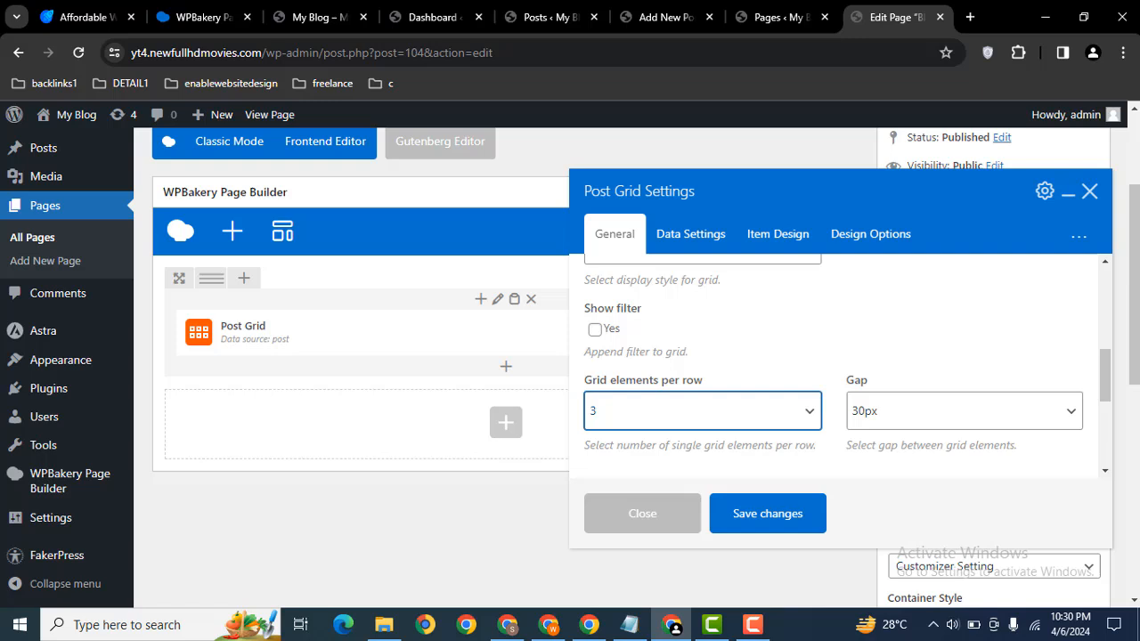
{"action": "scroll", "scroll_direction": "down", "scroll_amount": 3}
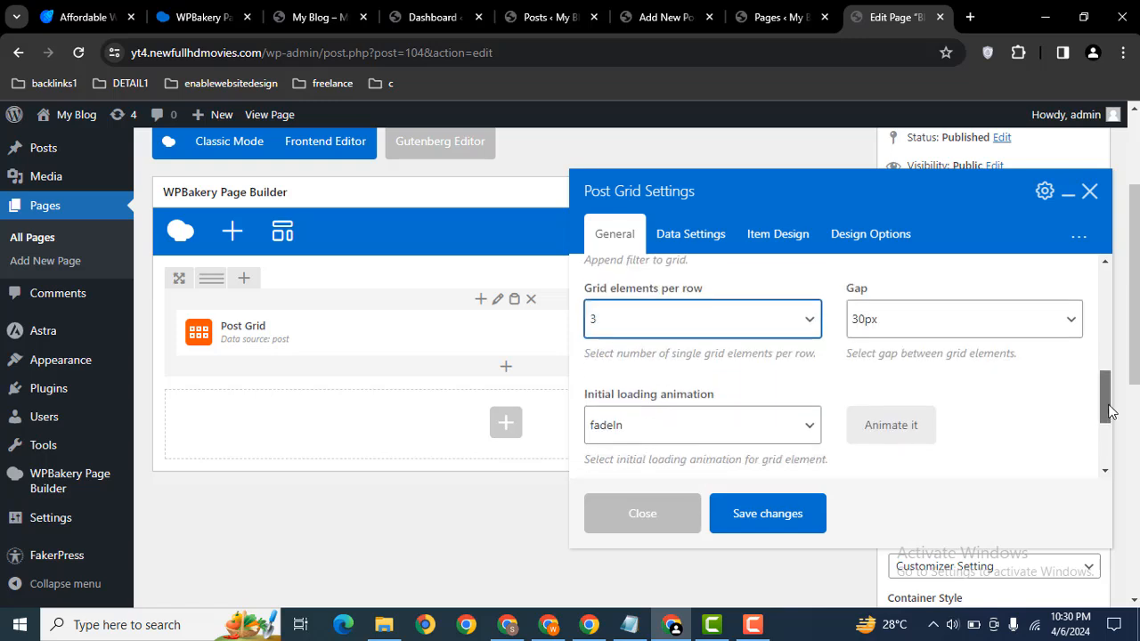
{"action": "left_click", "coordinate": [961, 319]}
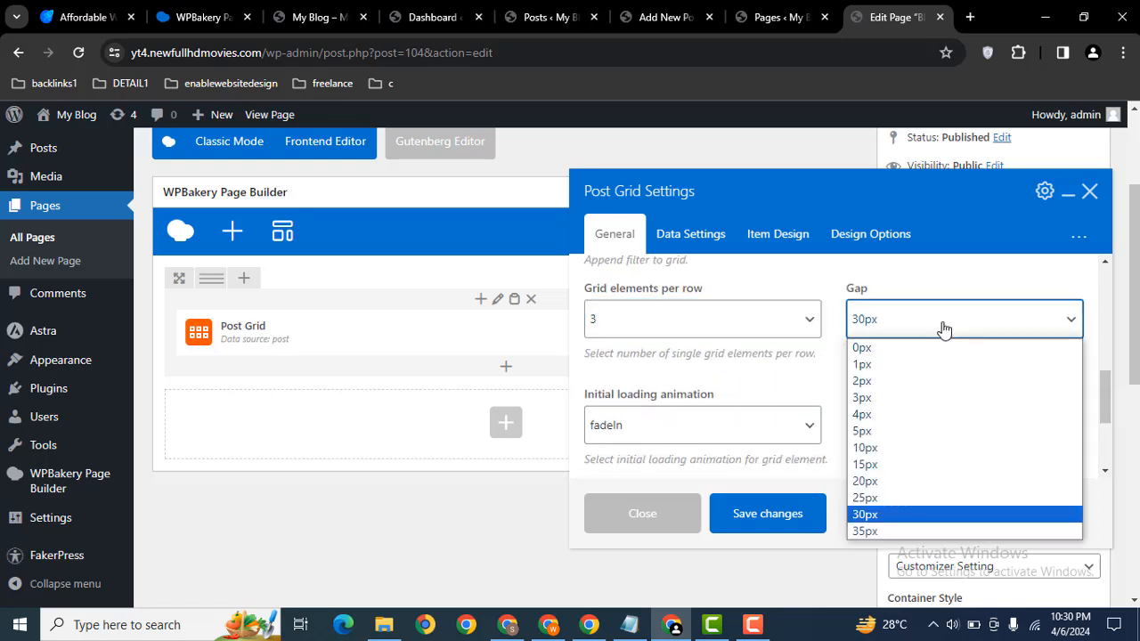
{"action": "left_click", "coordinate": [864, 514]}
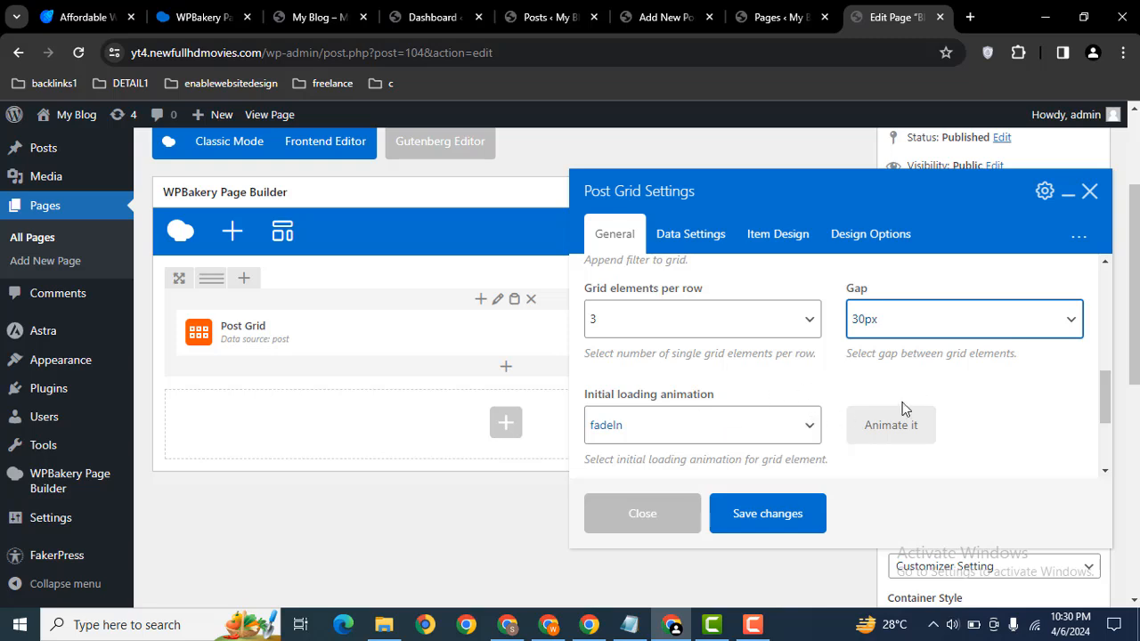
{"action": "mouse_move", "coordinate": [725, 438]}
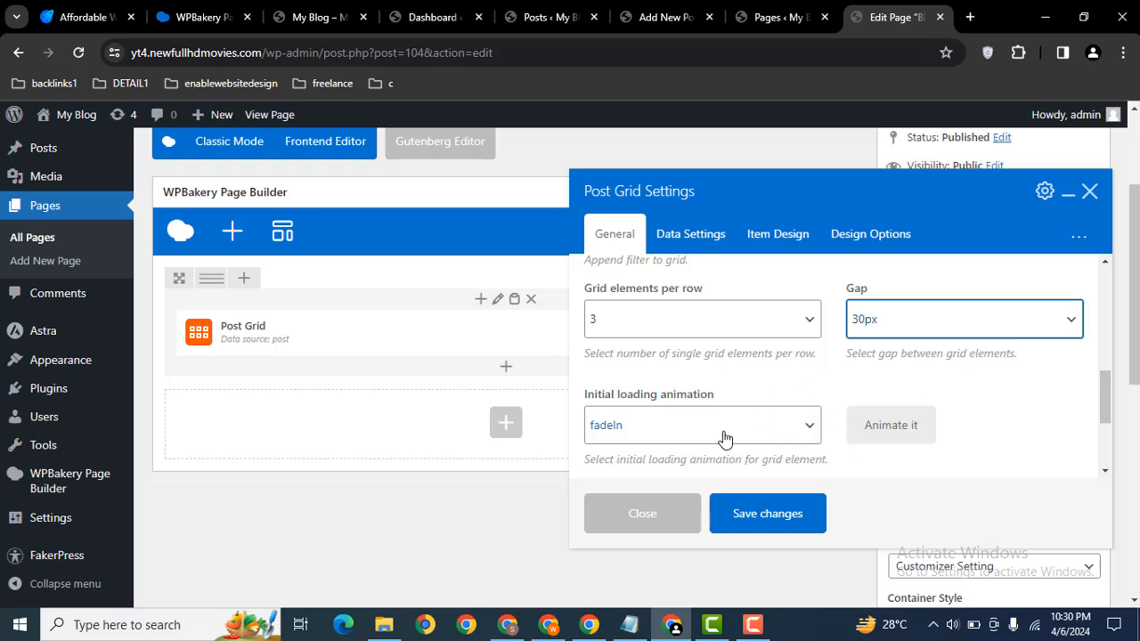
{"action": "scroll", "scroll_direction": "down", "scroll_amount": 3}
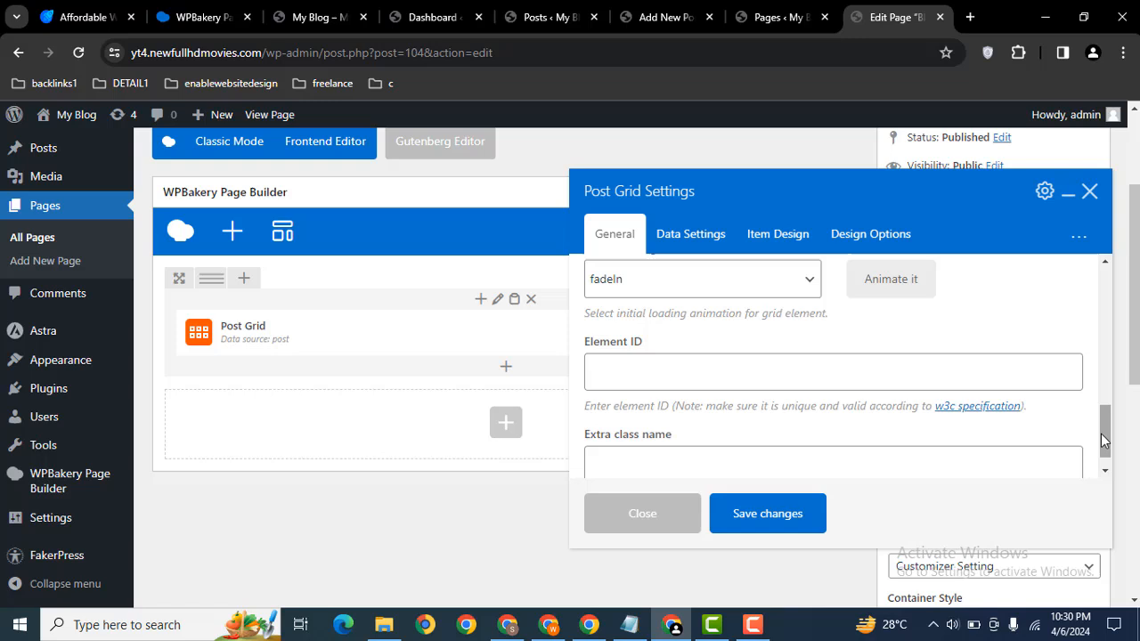
- Keep Order by Date with descending sort and view the Basic grid: Default item design
{"action": "left_click", "coordinate": [690, 234]}
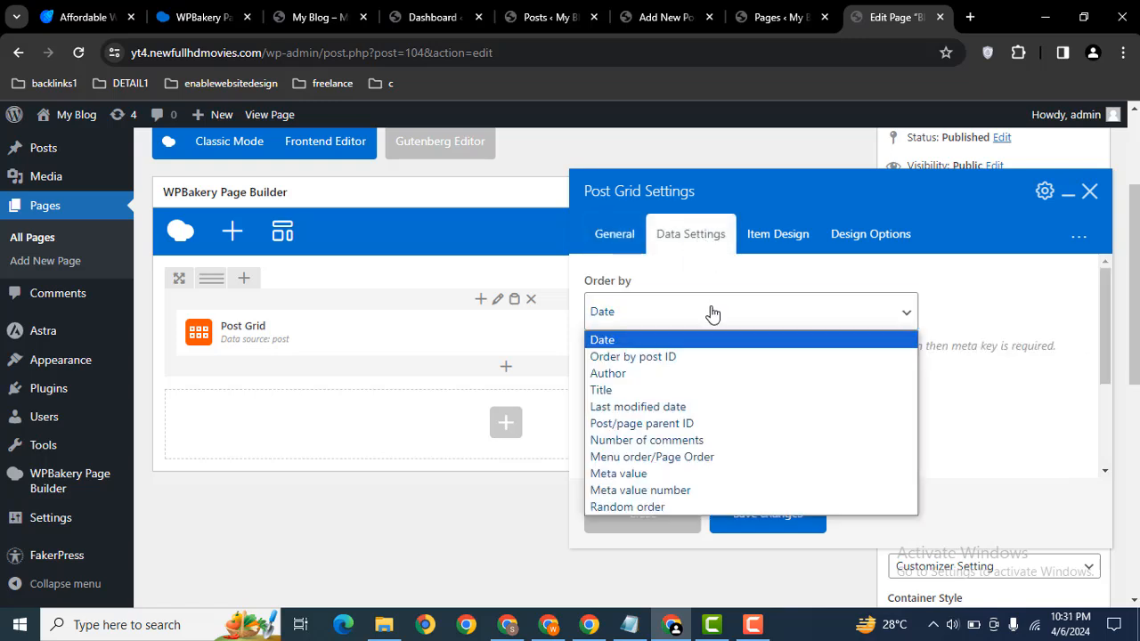
{"action": "mouse_move", "coordinate": [657, 293]}
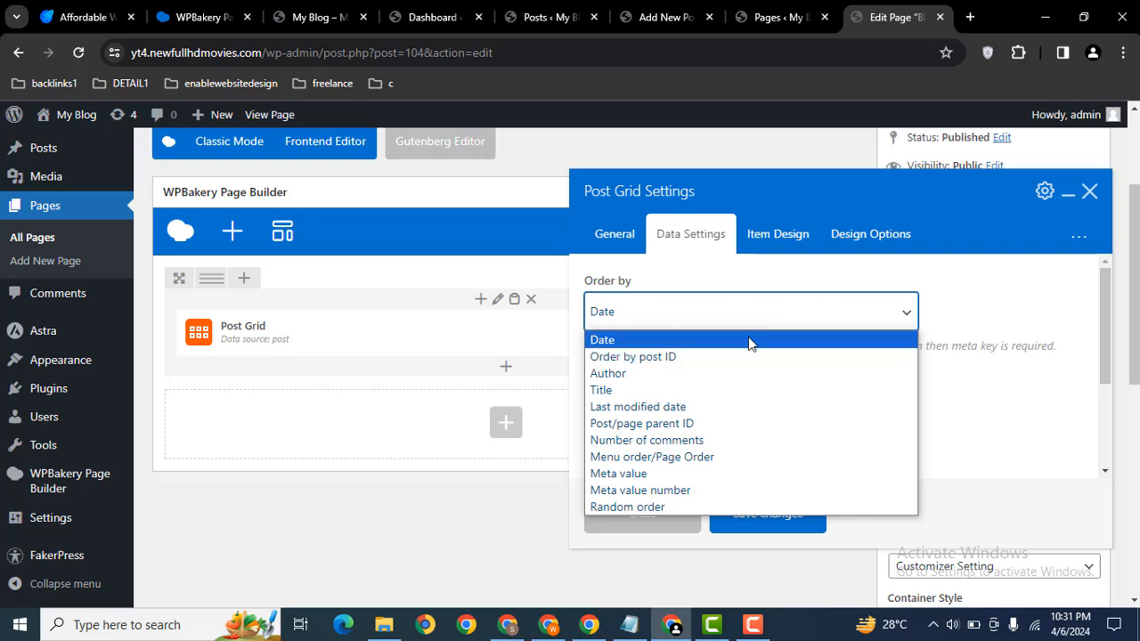
{"action": "mouse_move", "coordinate": [739, 407]}
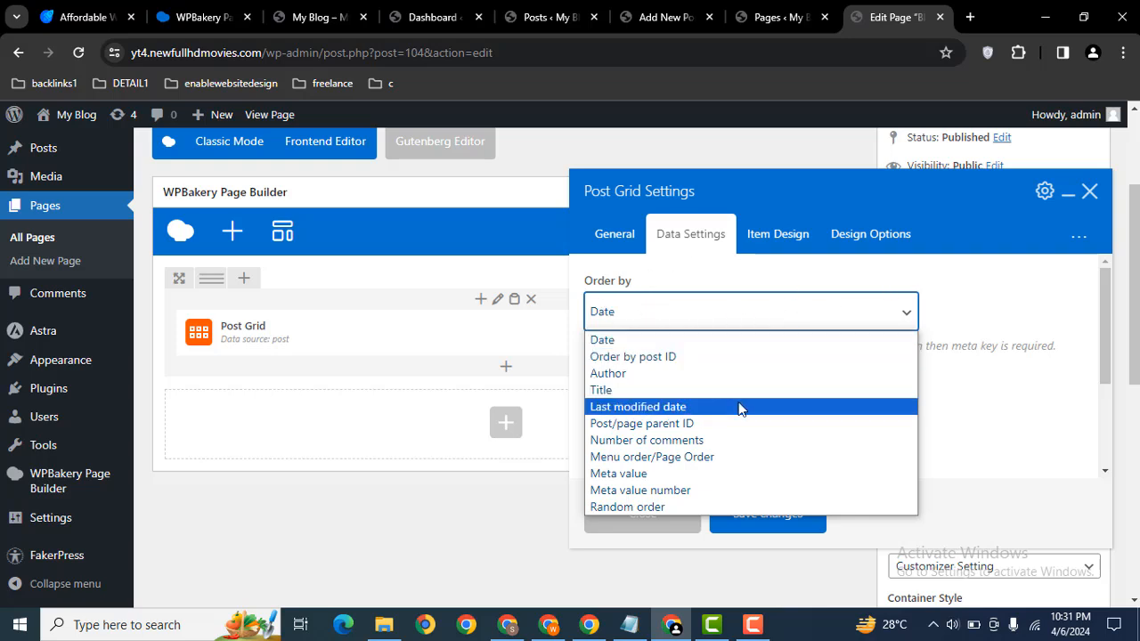
{"action": "mouse_move", "coordinate": [771, 289]}
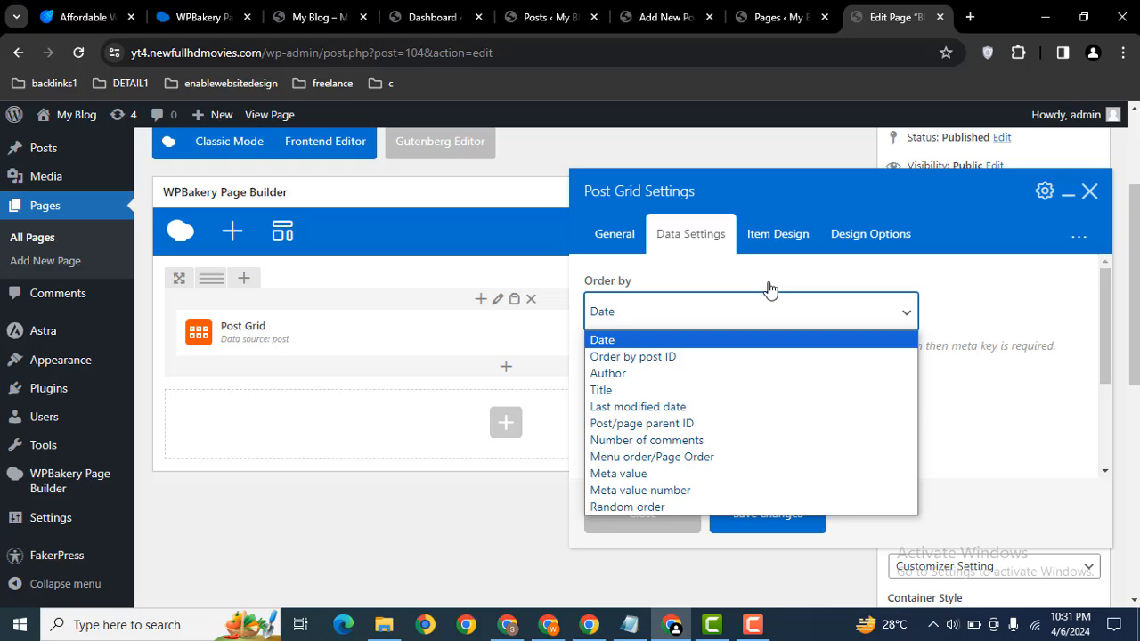
{"action": "left_click", "coordinate": [603, 340]}
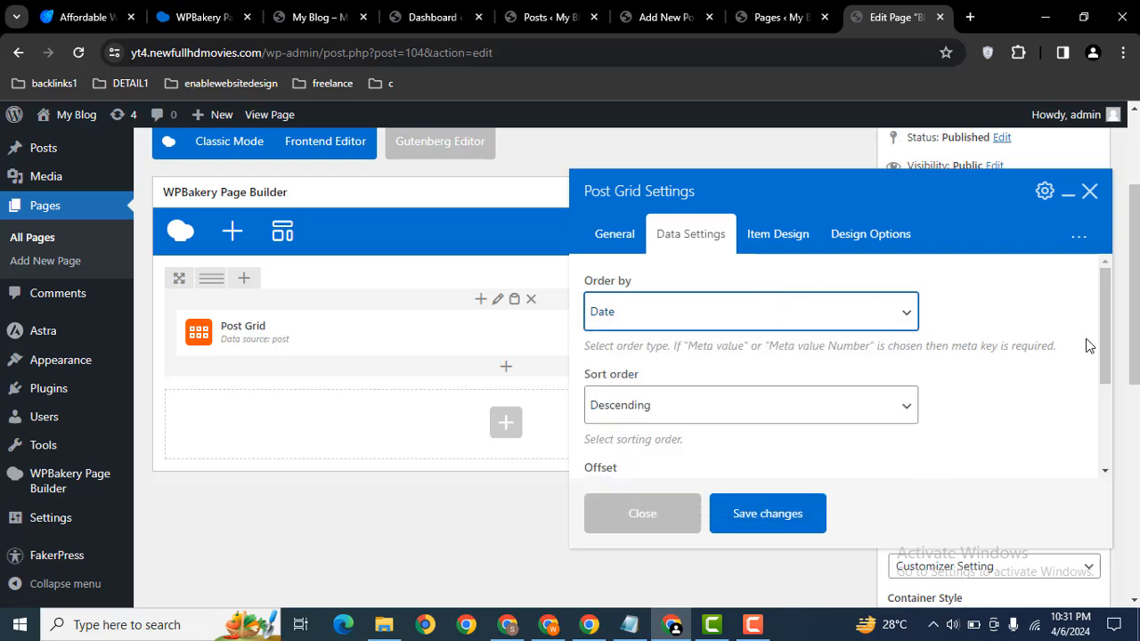
{"action": "scroll", "scroll_direction": "down", "scroll_amount": 3}
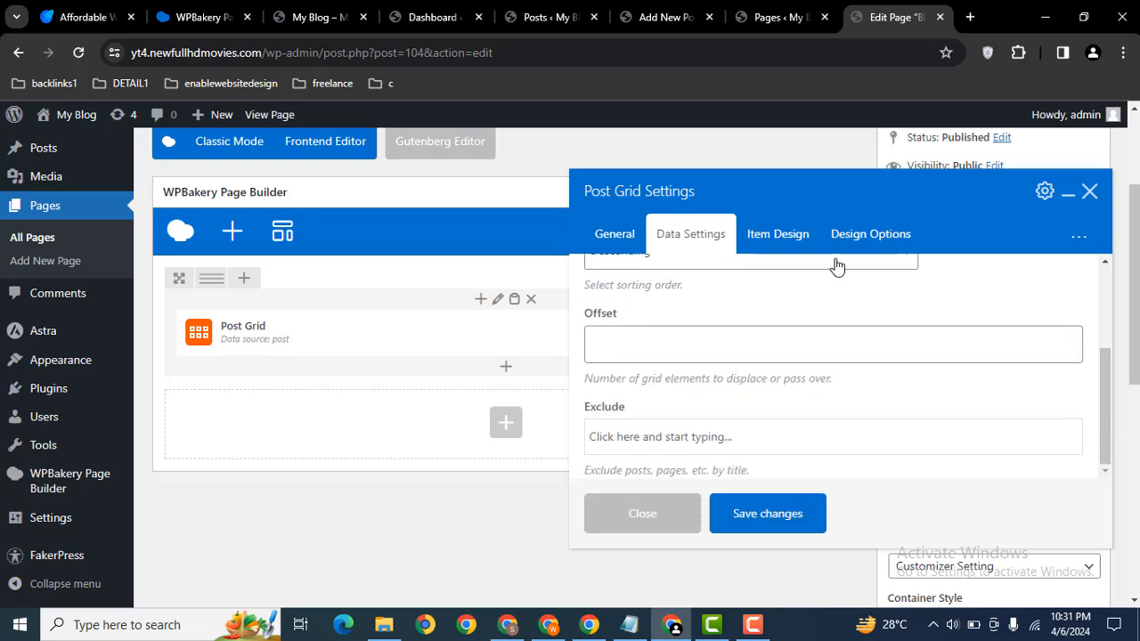
{"action": "left_click", "coordinate": [750, 312]}
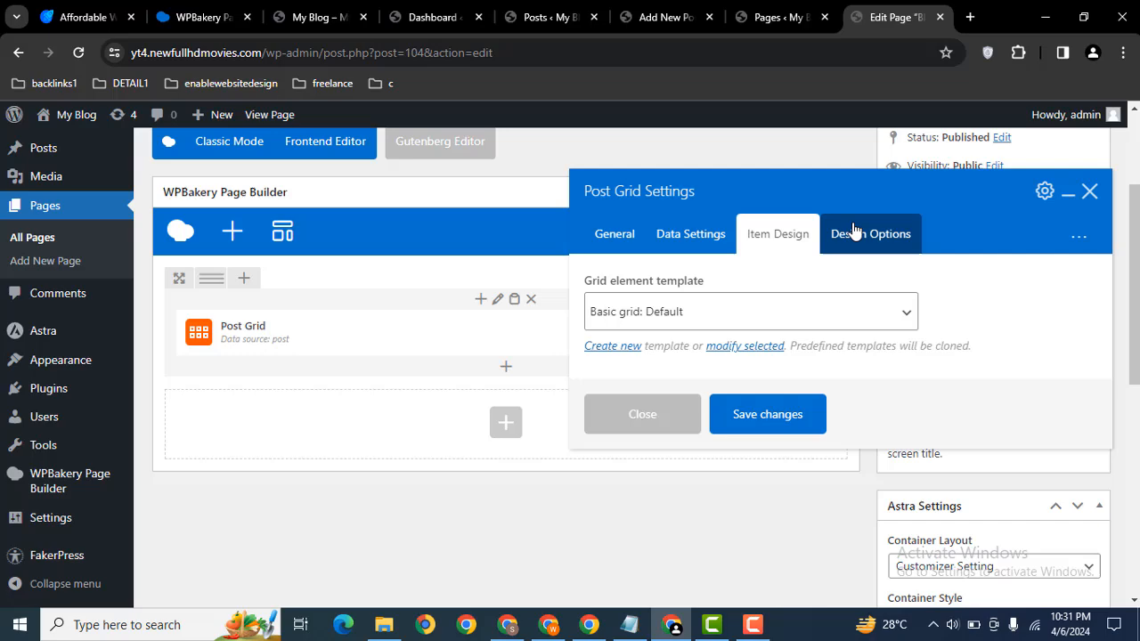
- Save the Post Grid settings, update the Blog page, and view it live
{"action": "left_click", "coordinate": [869, 234]}
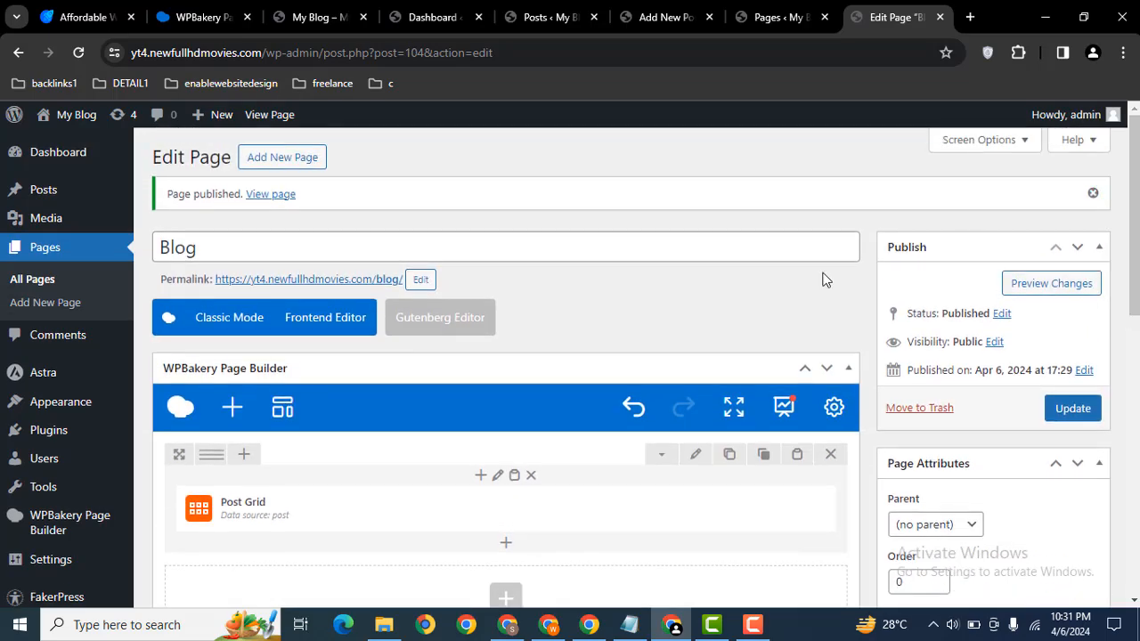
{"action": "mouse_move", "coordinate": [1027, 392]}
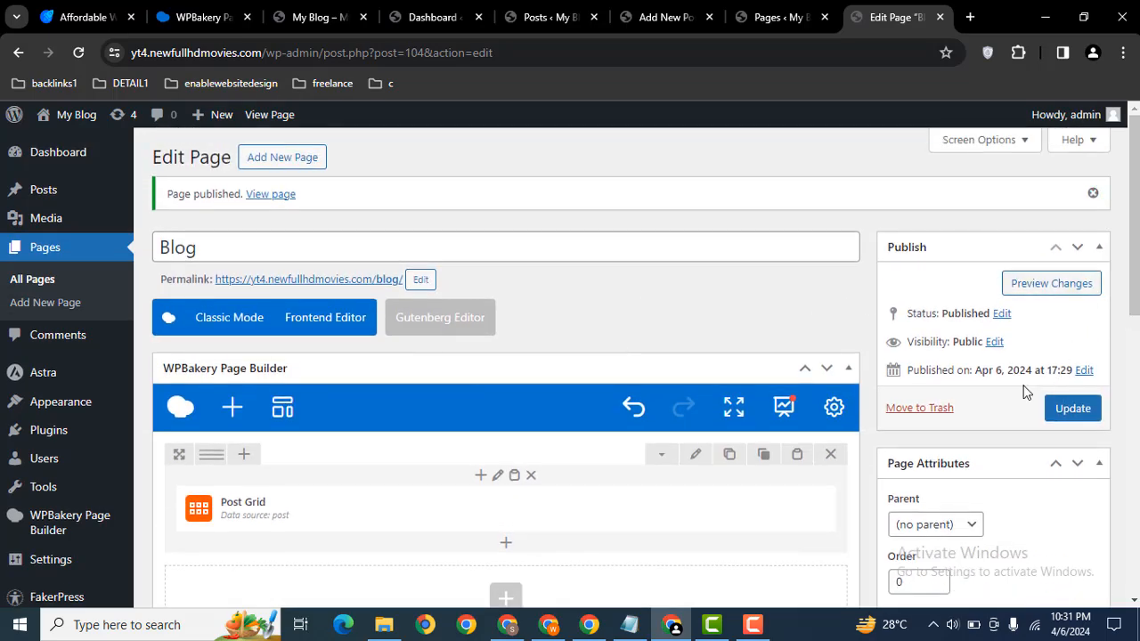
{"action": "left_click", "coordinate": [1072, 408]}
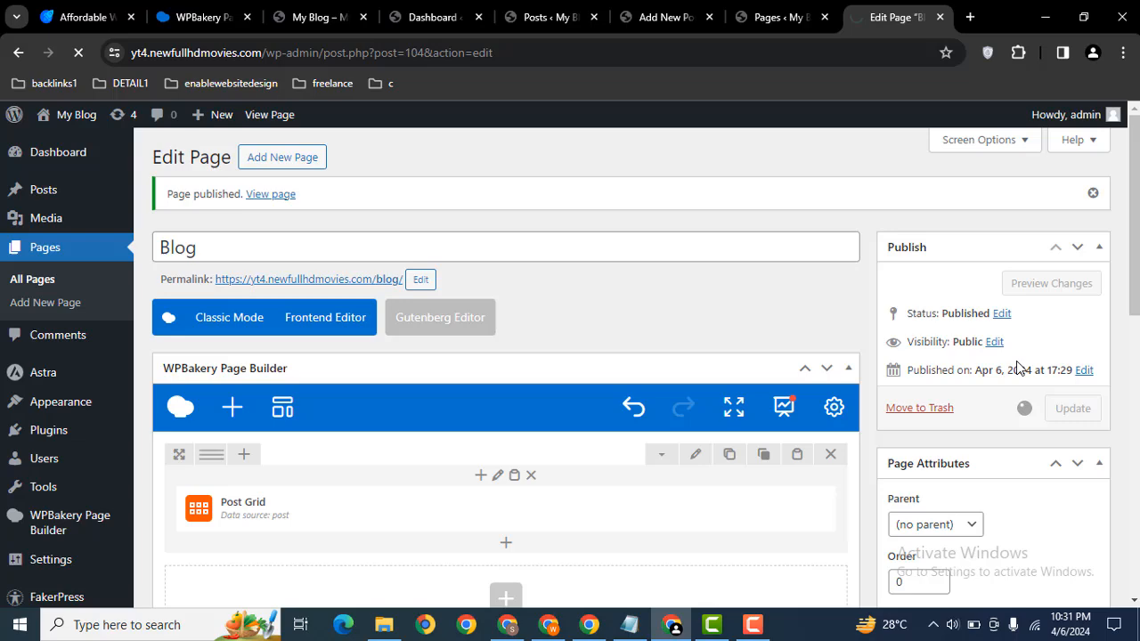
{"action": "left_click", "coordinate": [1071, 408]}
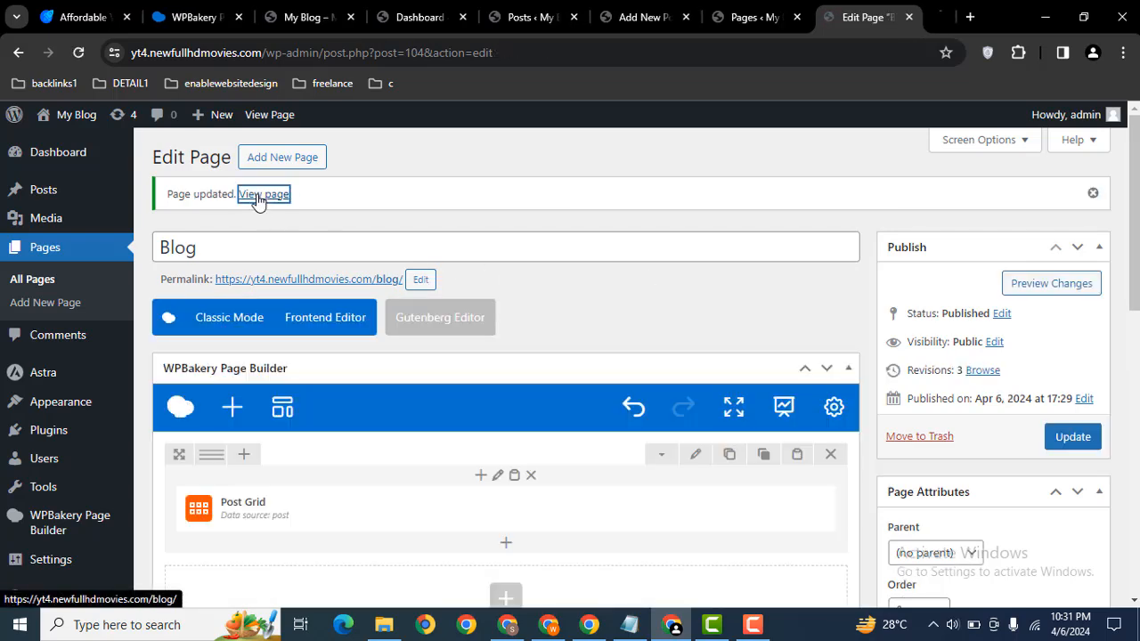
{"action": "left_click", "coordinate": [263, 194]}
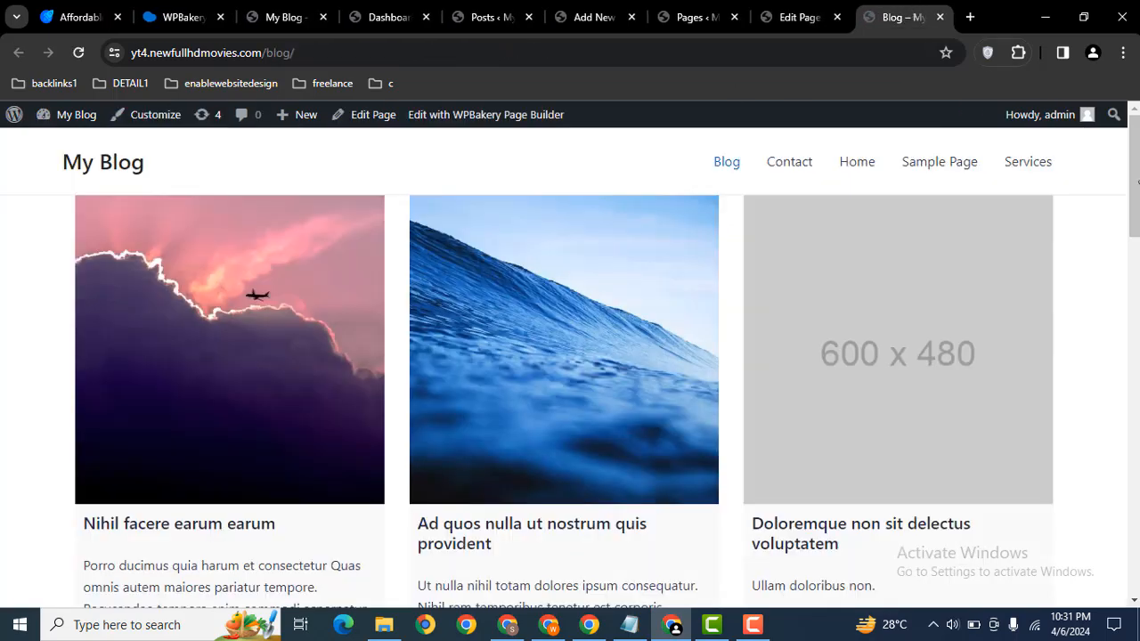
- Scroll the live three-column Blog page, then switch back to the Edit Page tab
{"action": "scroll", "scroll_direction": "down", "scroll_amount": 3}
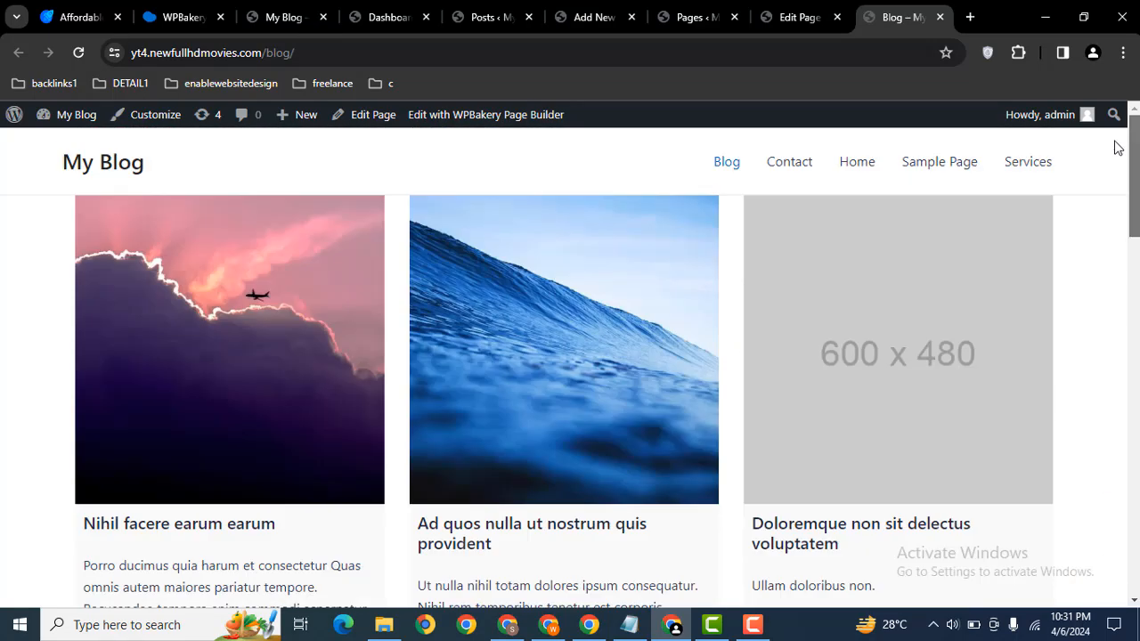
{"action": "mouse_move", "coordinate": [273, 245]}
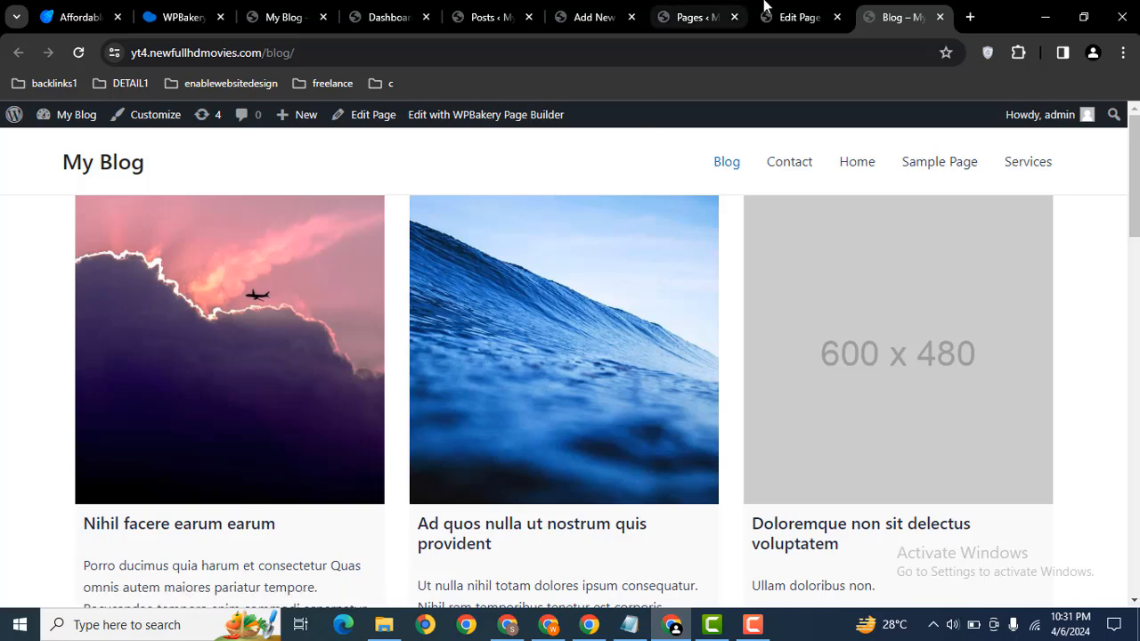
{"action": "left_click", "coordinate": [799, 17]}
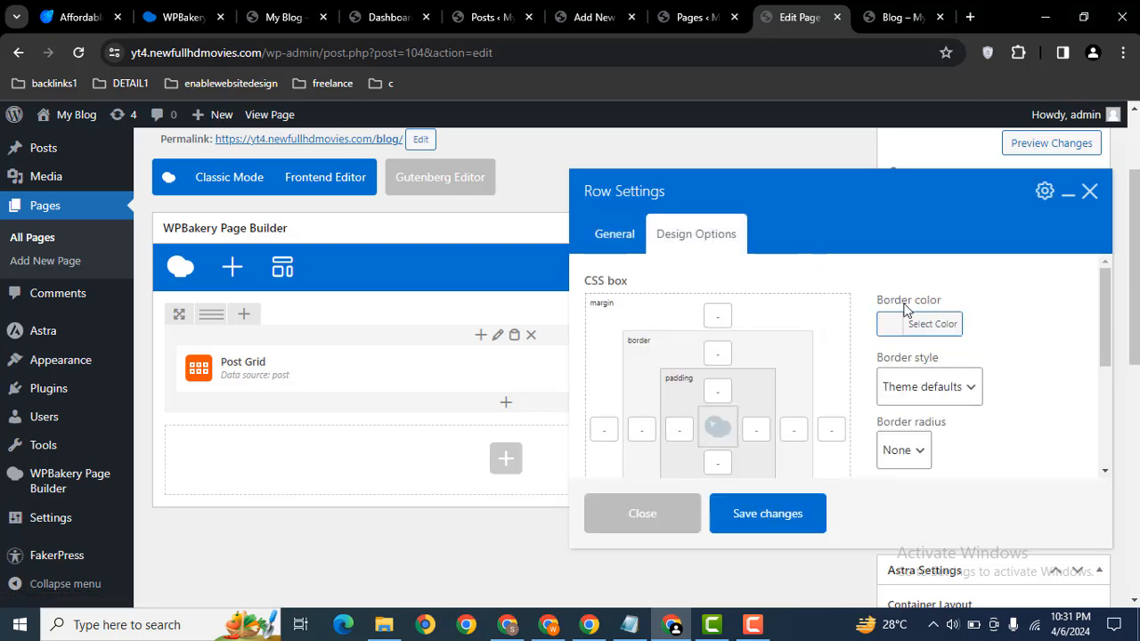
- Give the post grid's row a top margin in Design Options, then preview the Blog page
{"action": "left_click", "coordinate": [717, 315]}
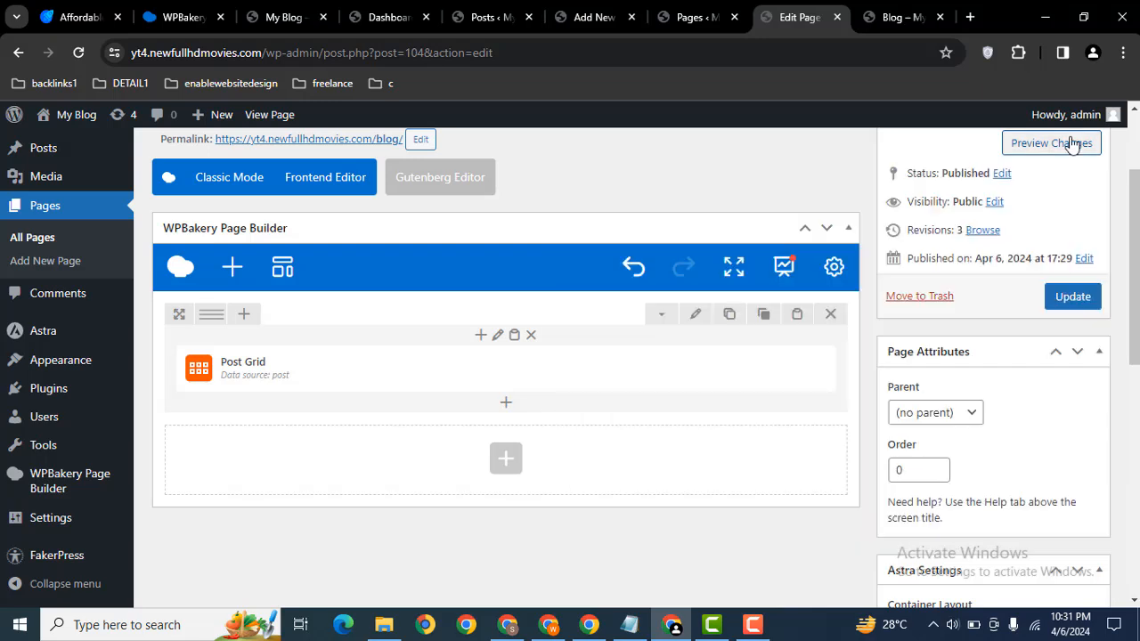
{"action": "left_click", "coordinate": [1051, 142]}
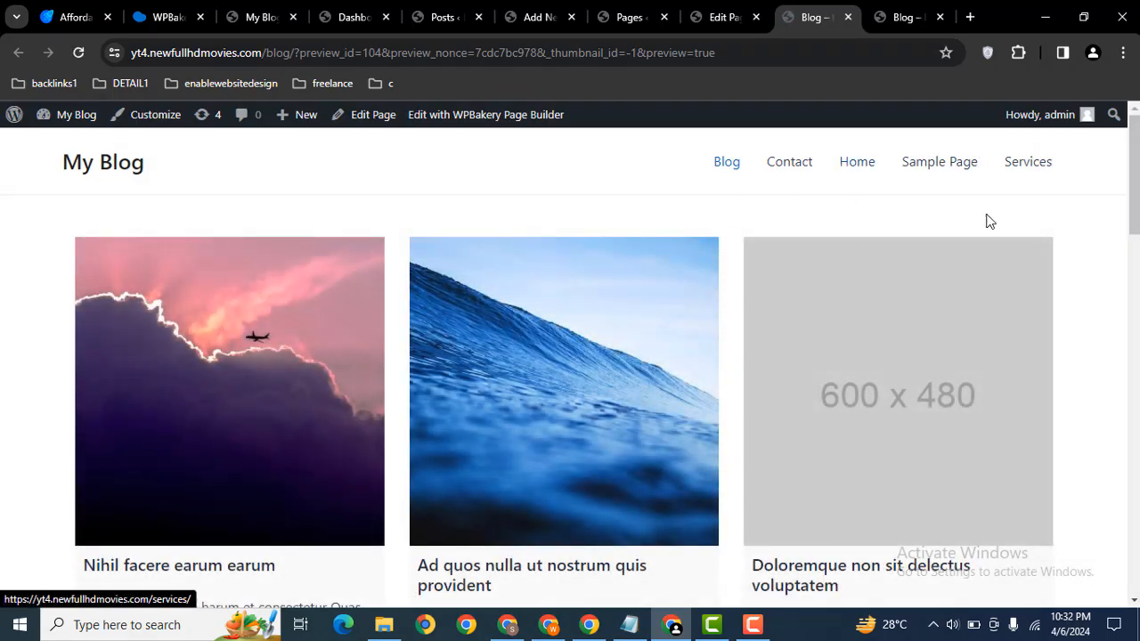
{"action": "mouse_move", "coordinate": [570, 190]}
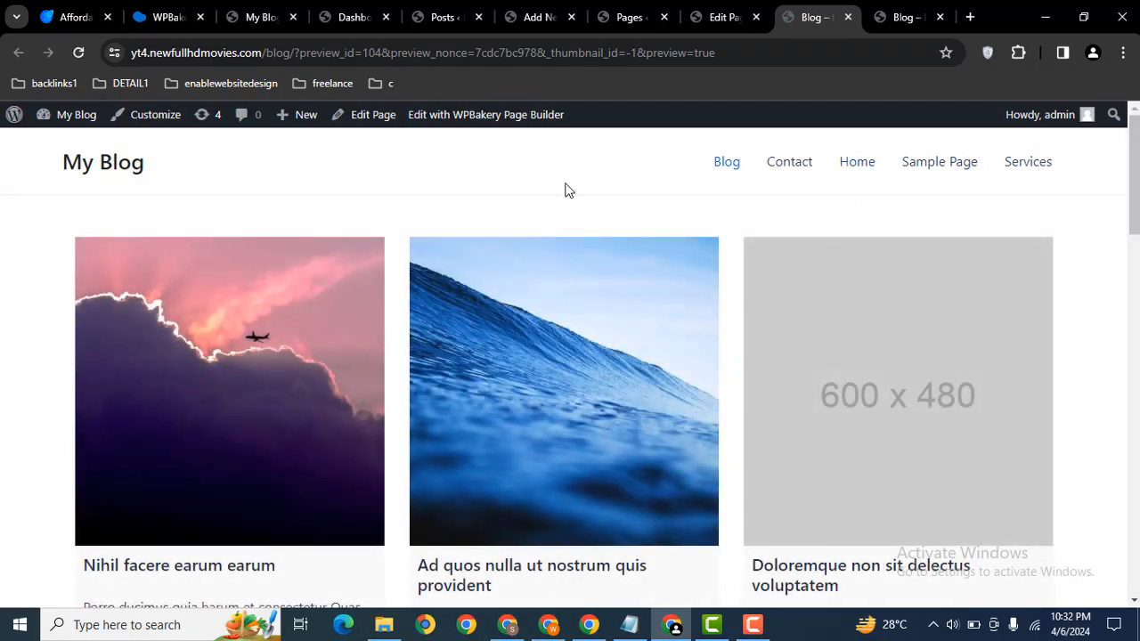